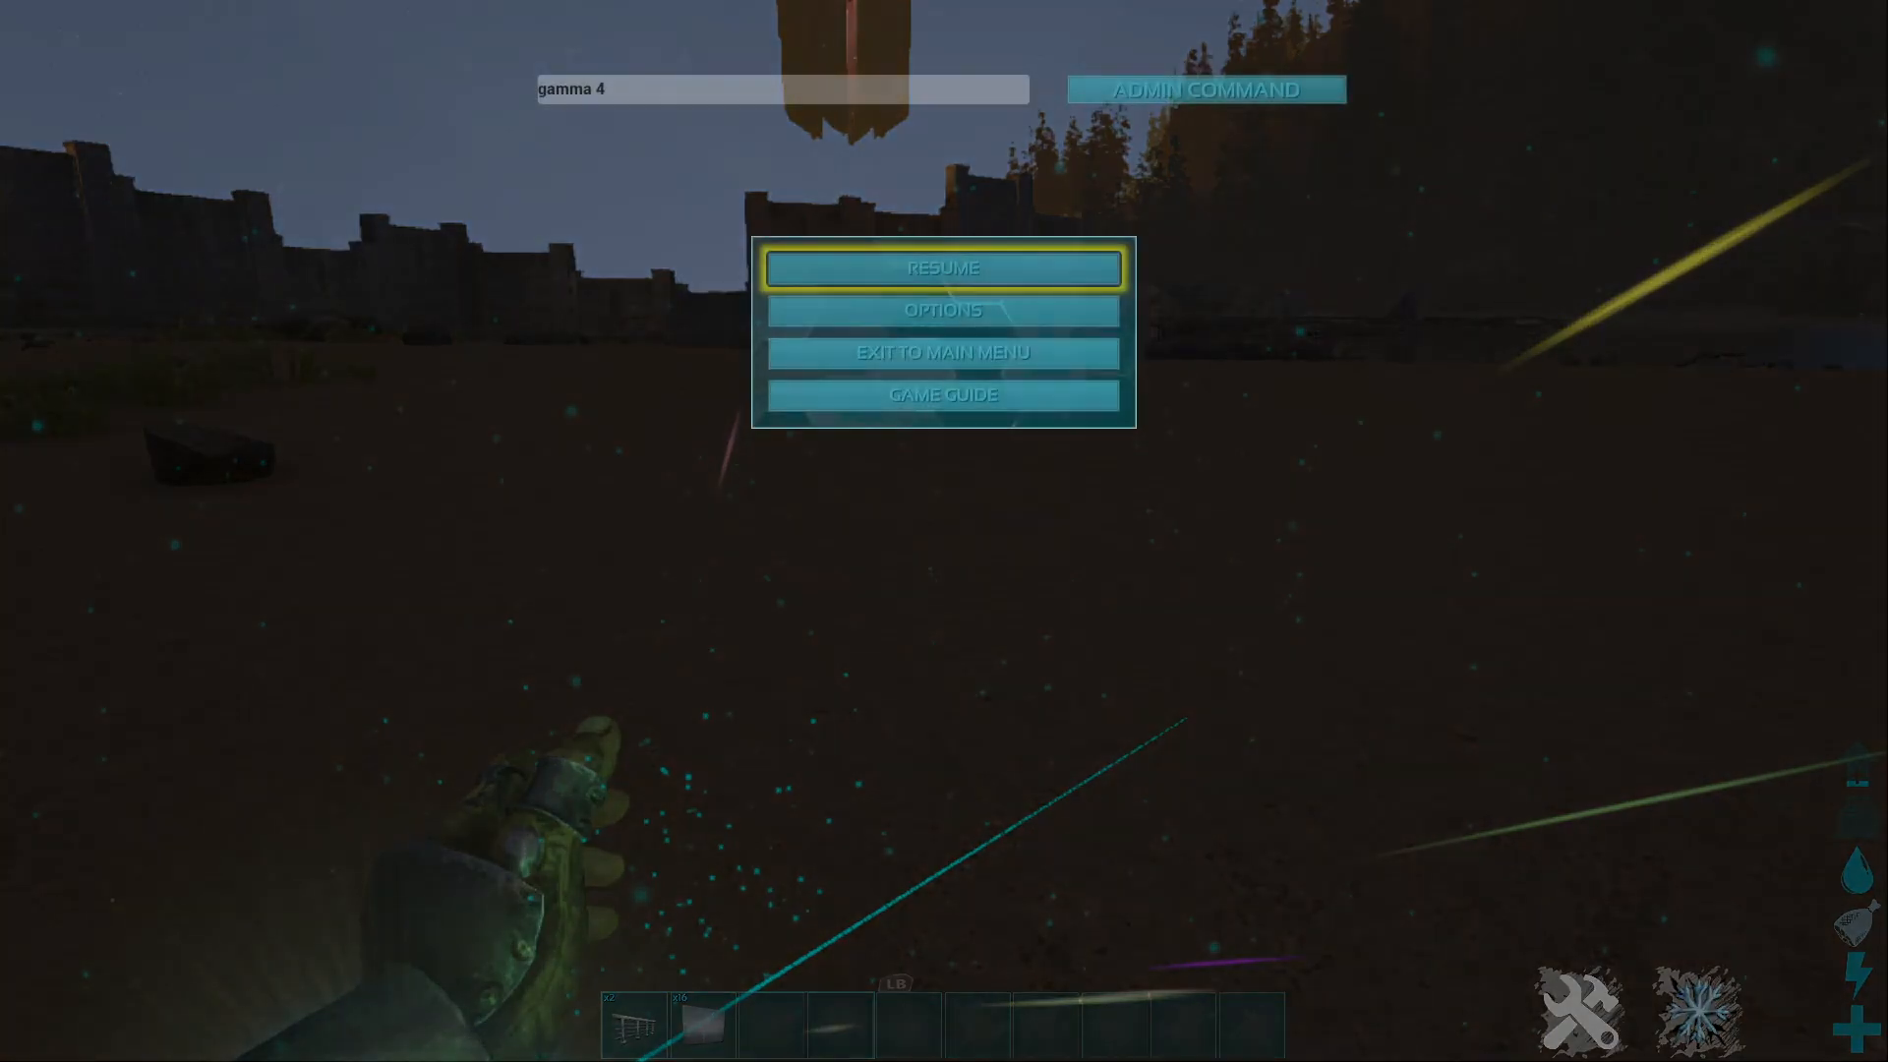
Step: Open the admin command text field and begin replacing the gamma 4 command with gmsummon "x
left_click(780, 88)
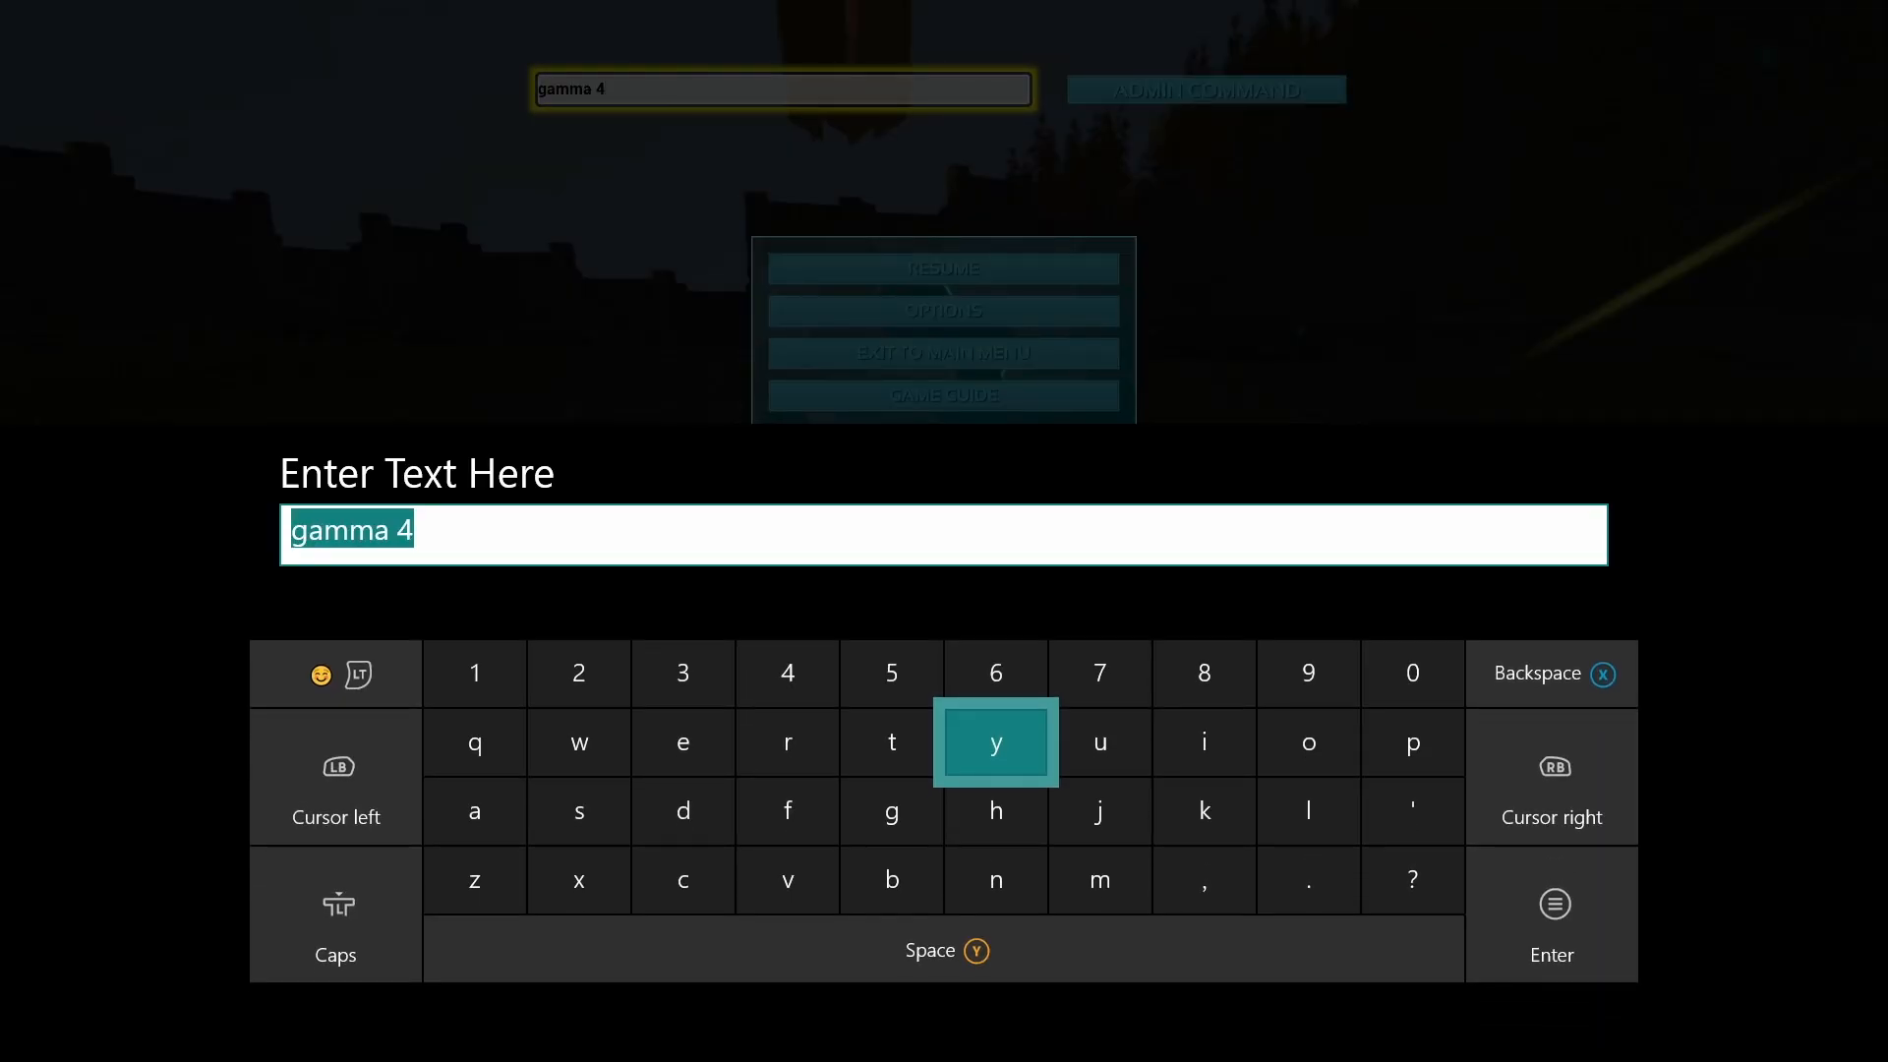
left_click(994, 742)
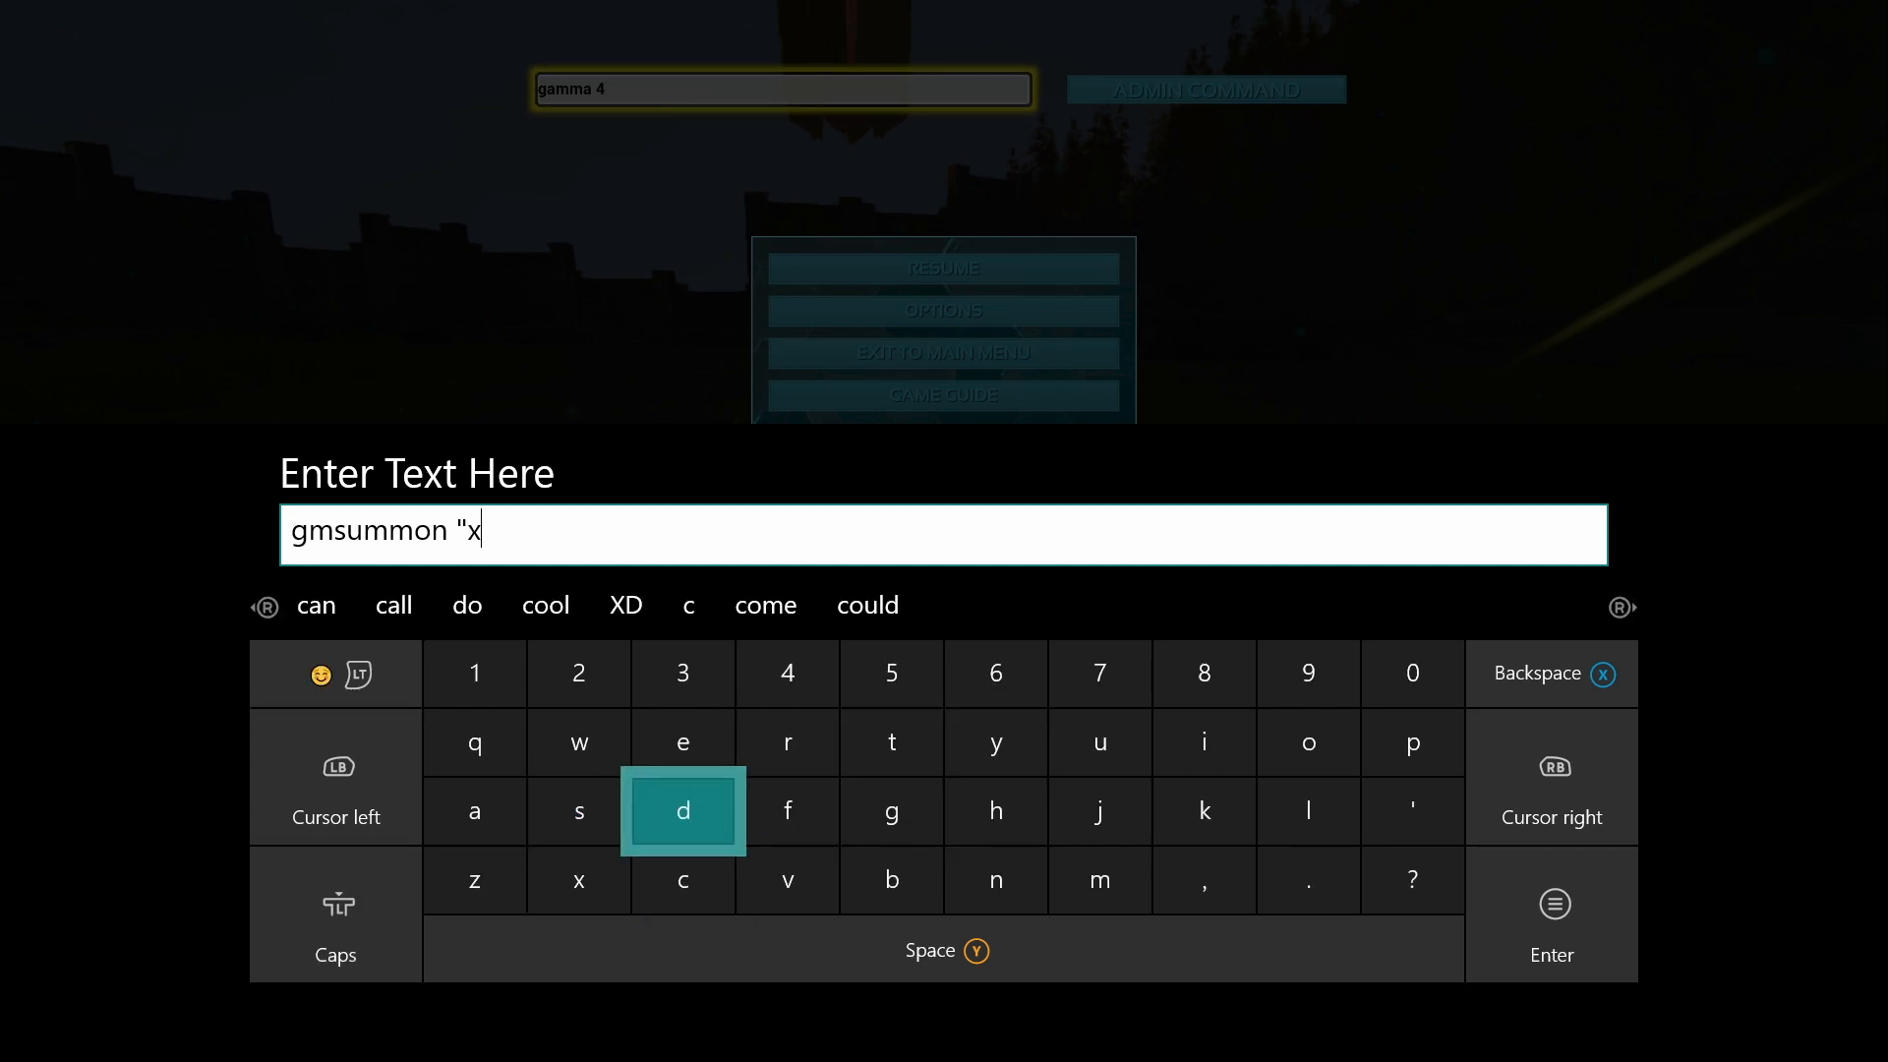
Step: Spell xenomorph_character_bp_male_tamed, taking underscores from the symbols page and words from suggestions
left_click(682, 741)
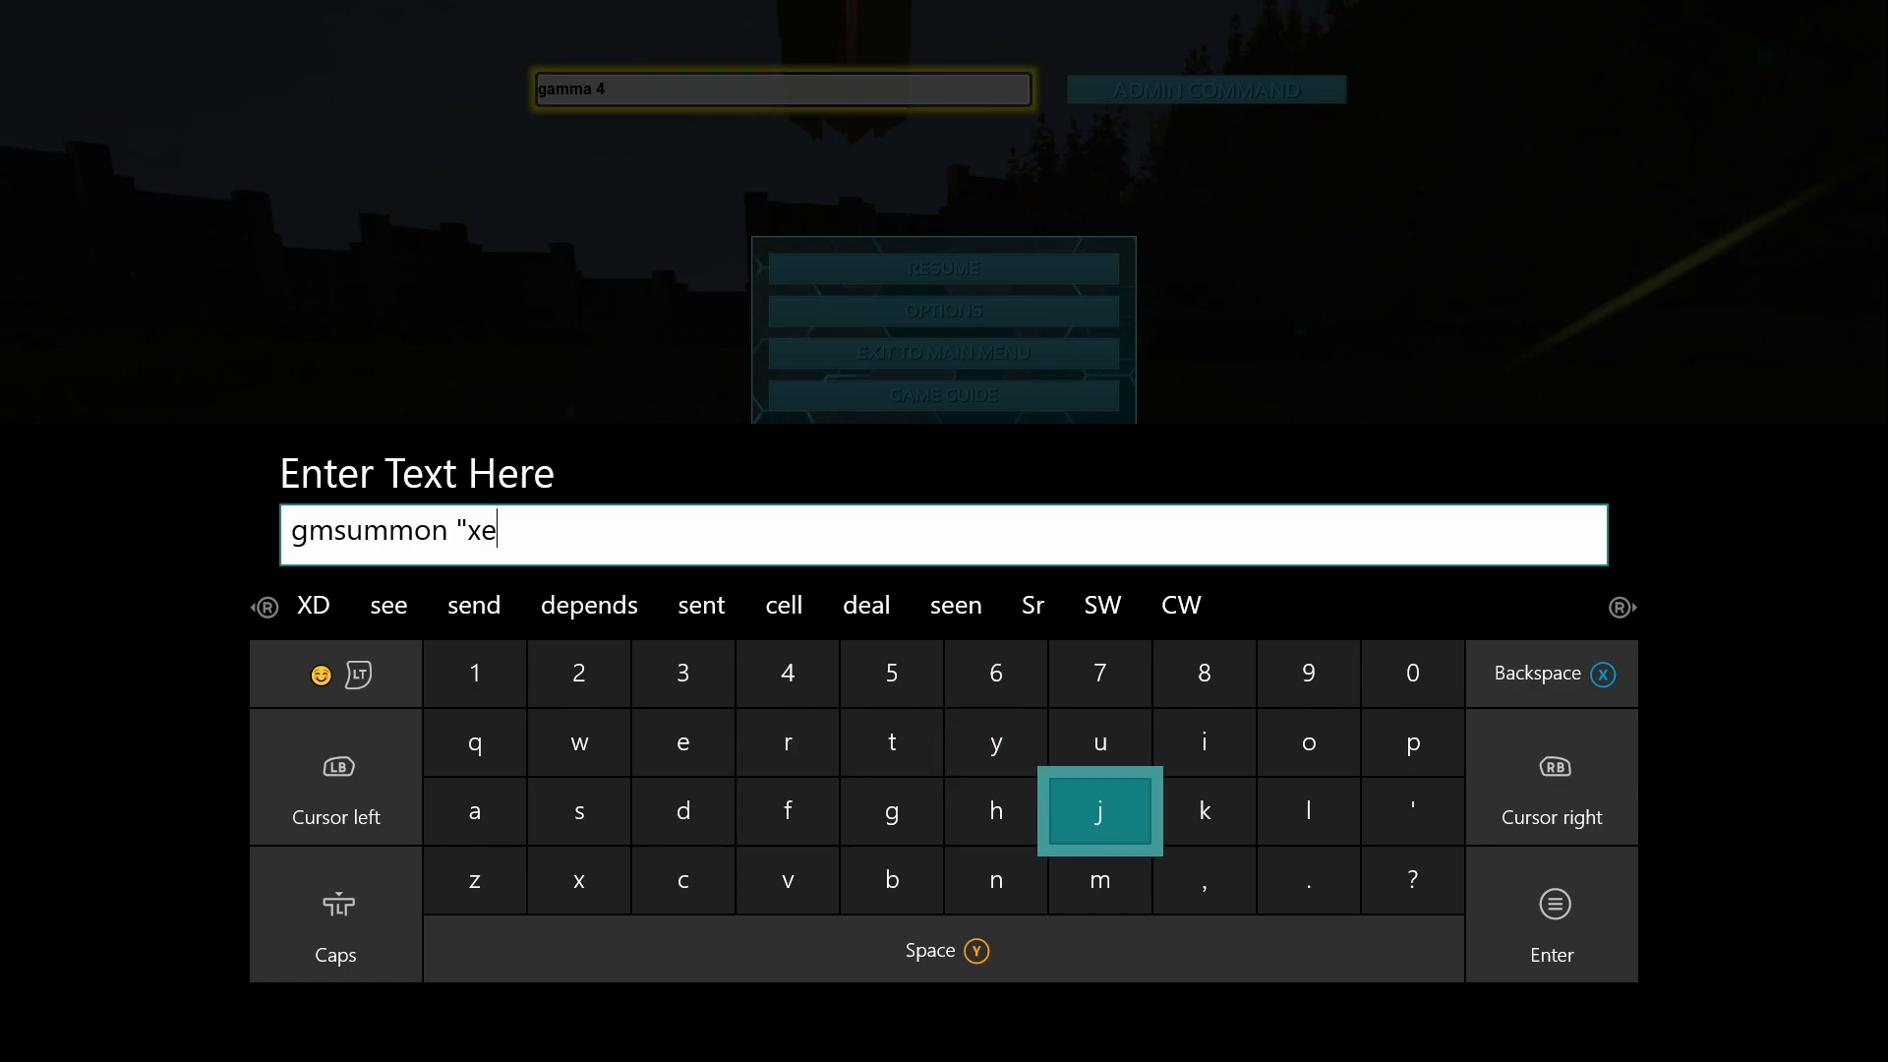
left_click(994, 880)
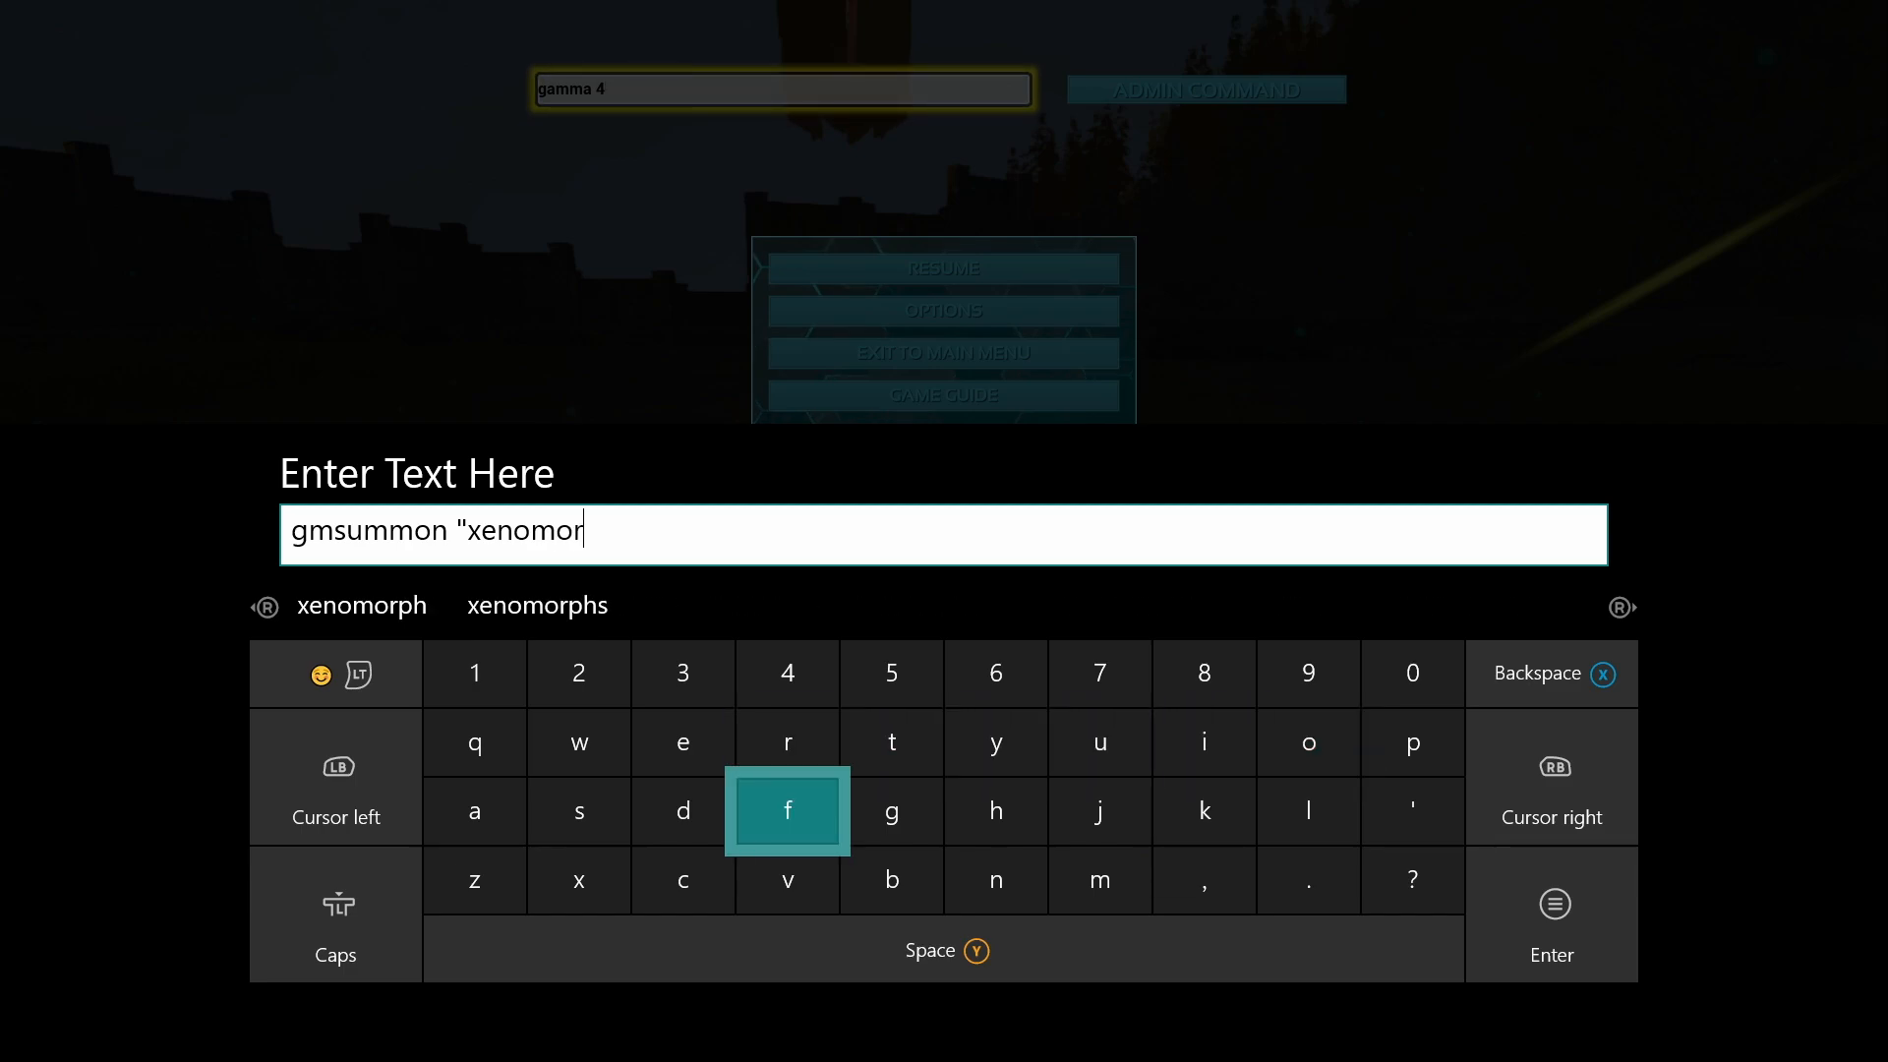
mouse_move(1411, 741)
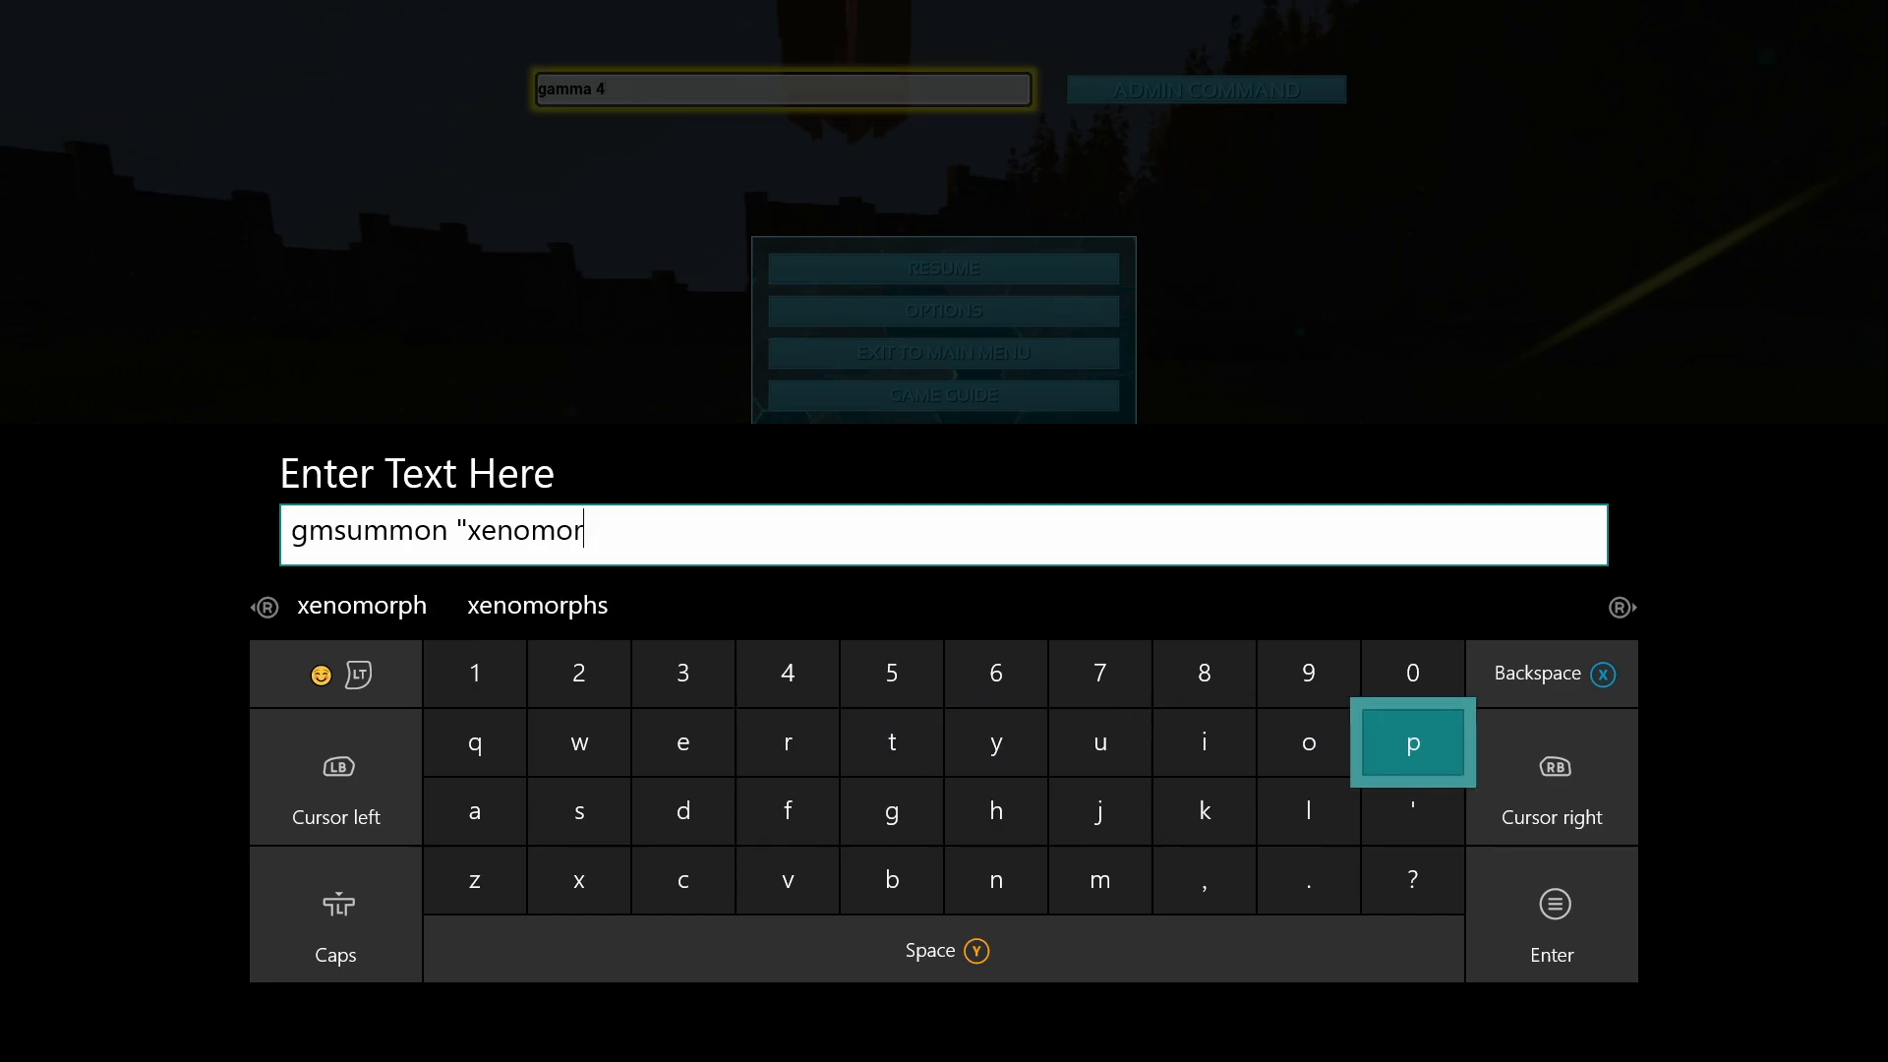
left_click(994, 810)
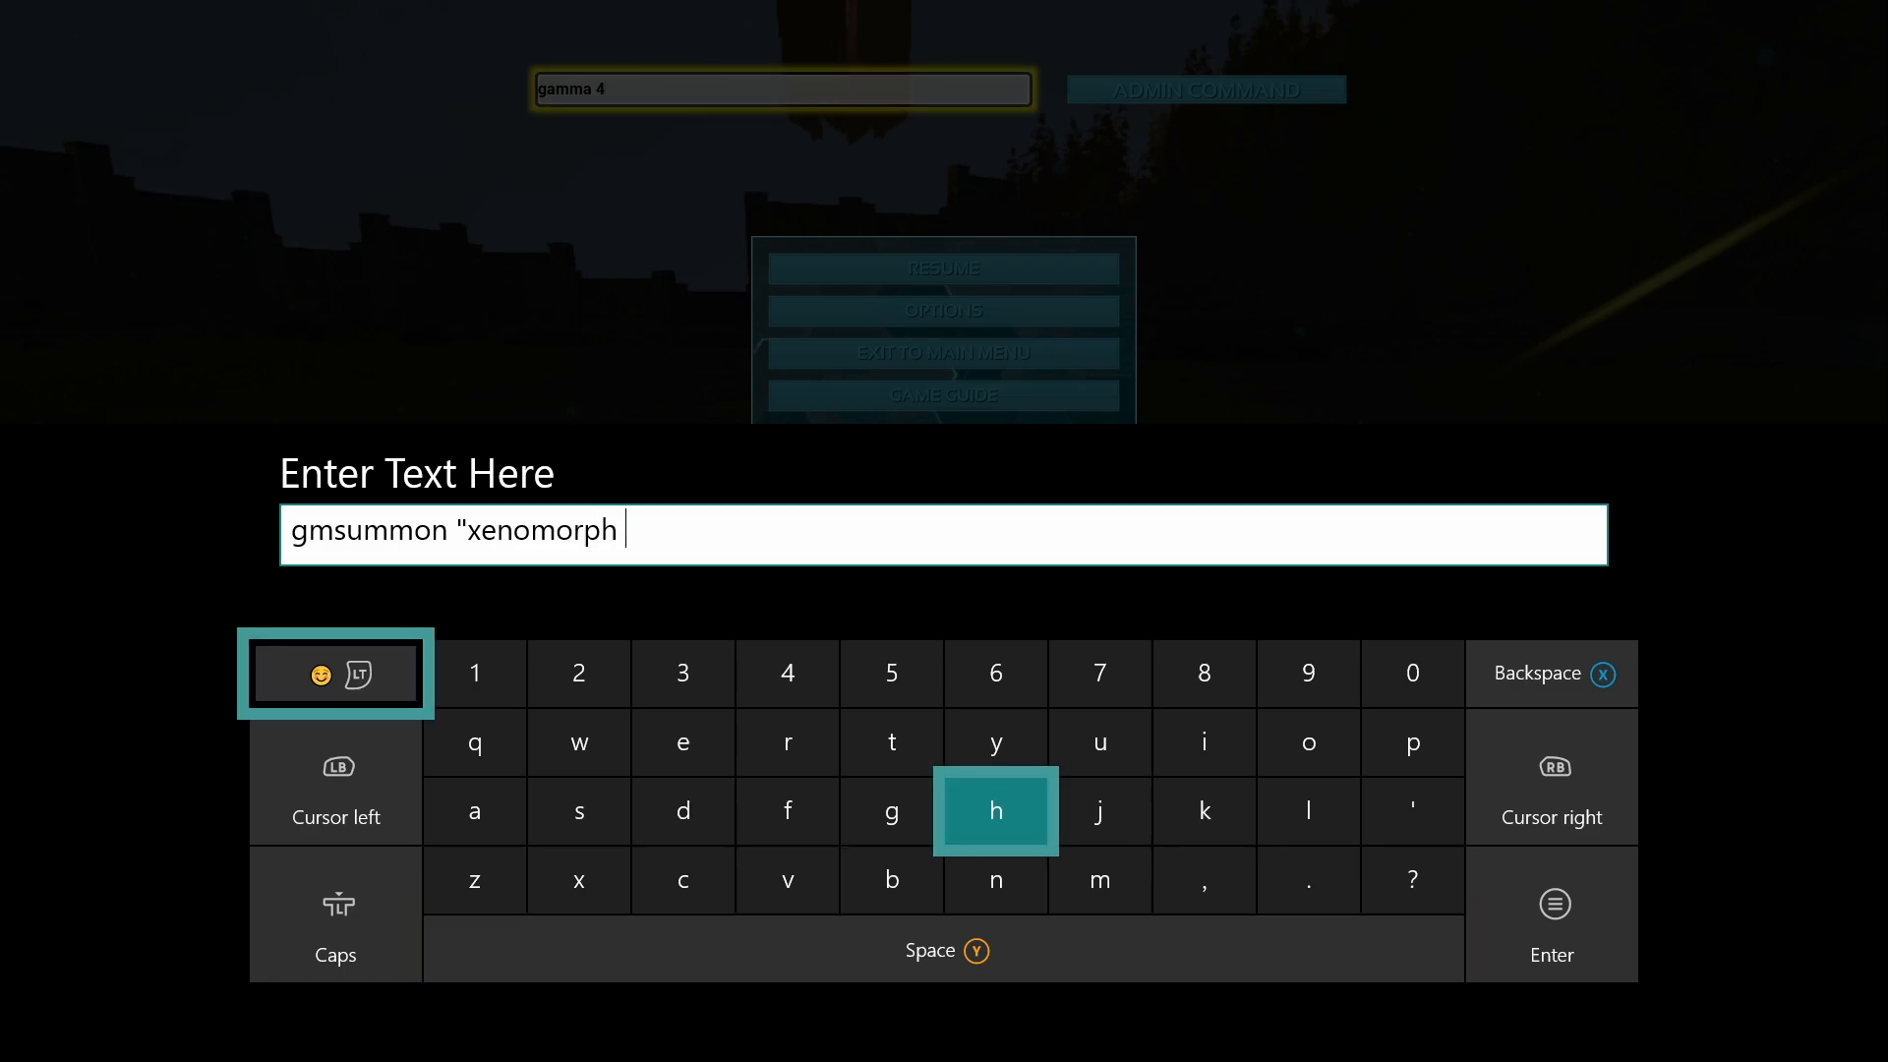
left_click(334, 673)
type("_character")
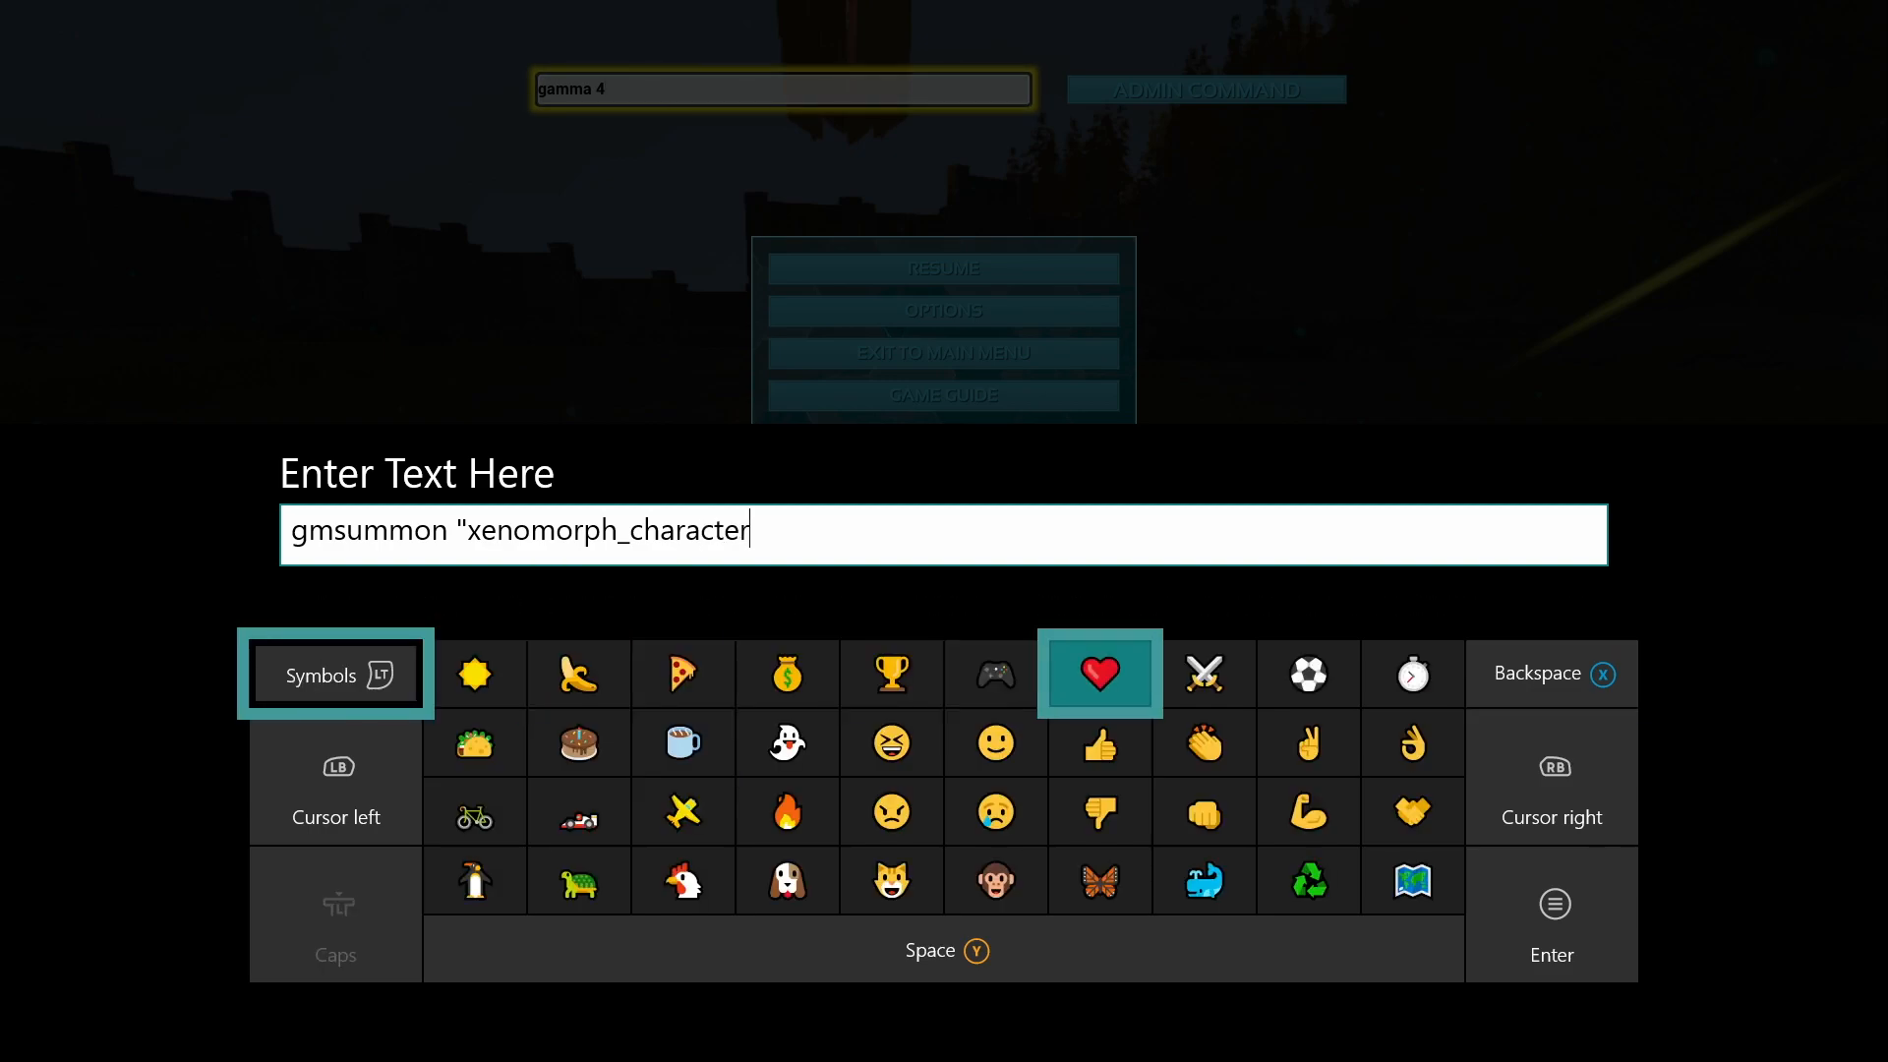
left_click(334, 675)
type("_")
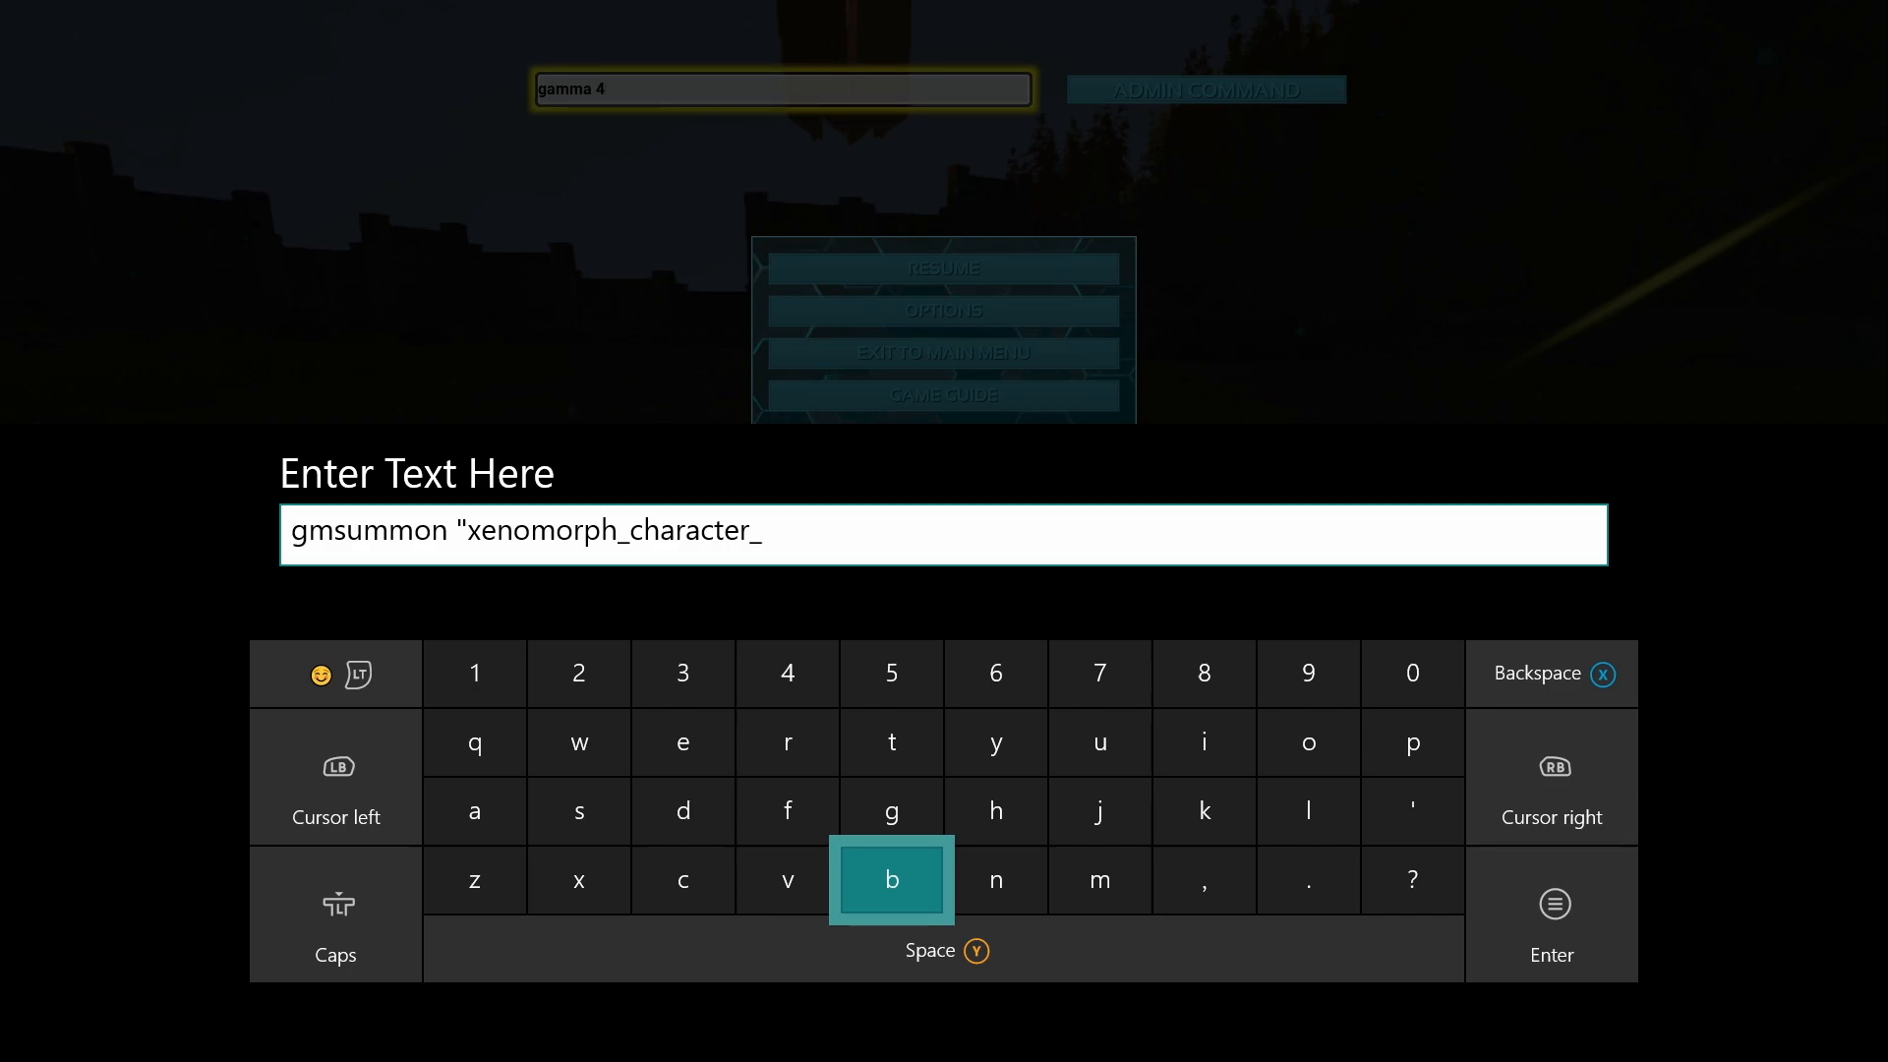
left_click(891, 879)
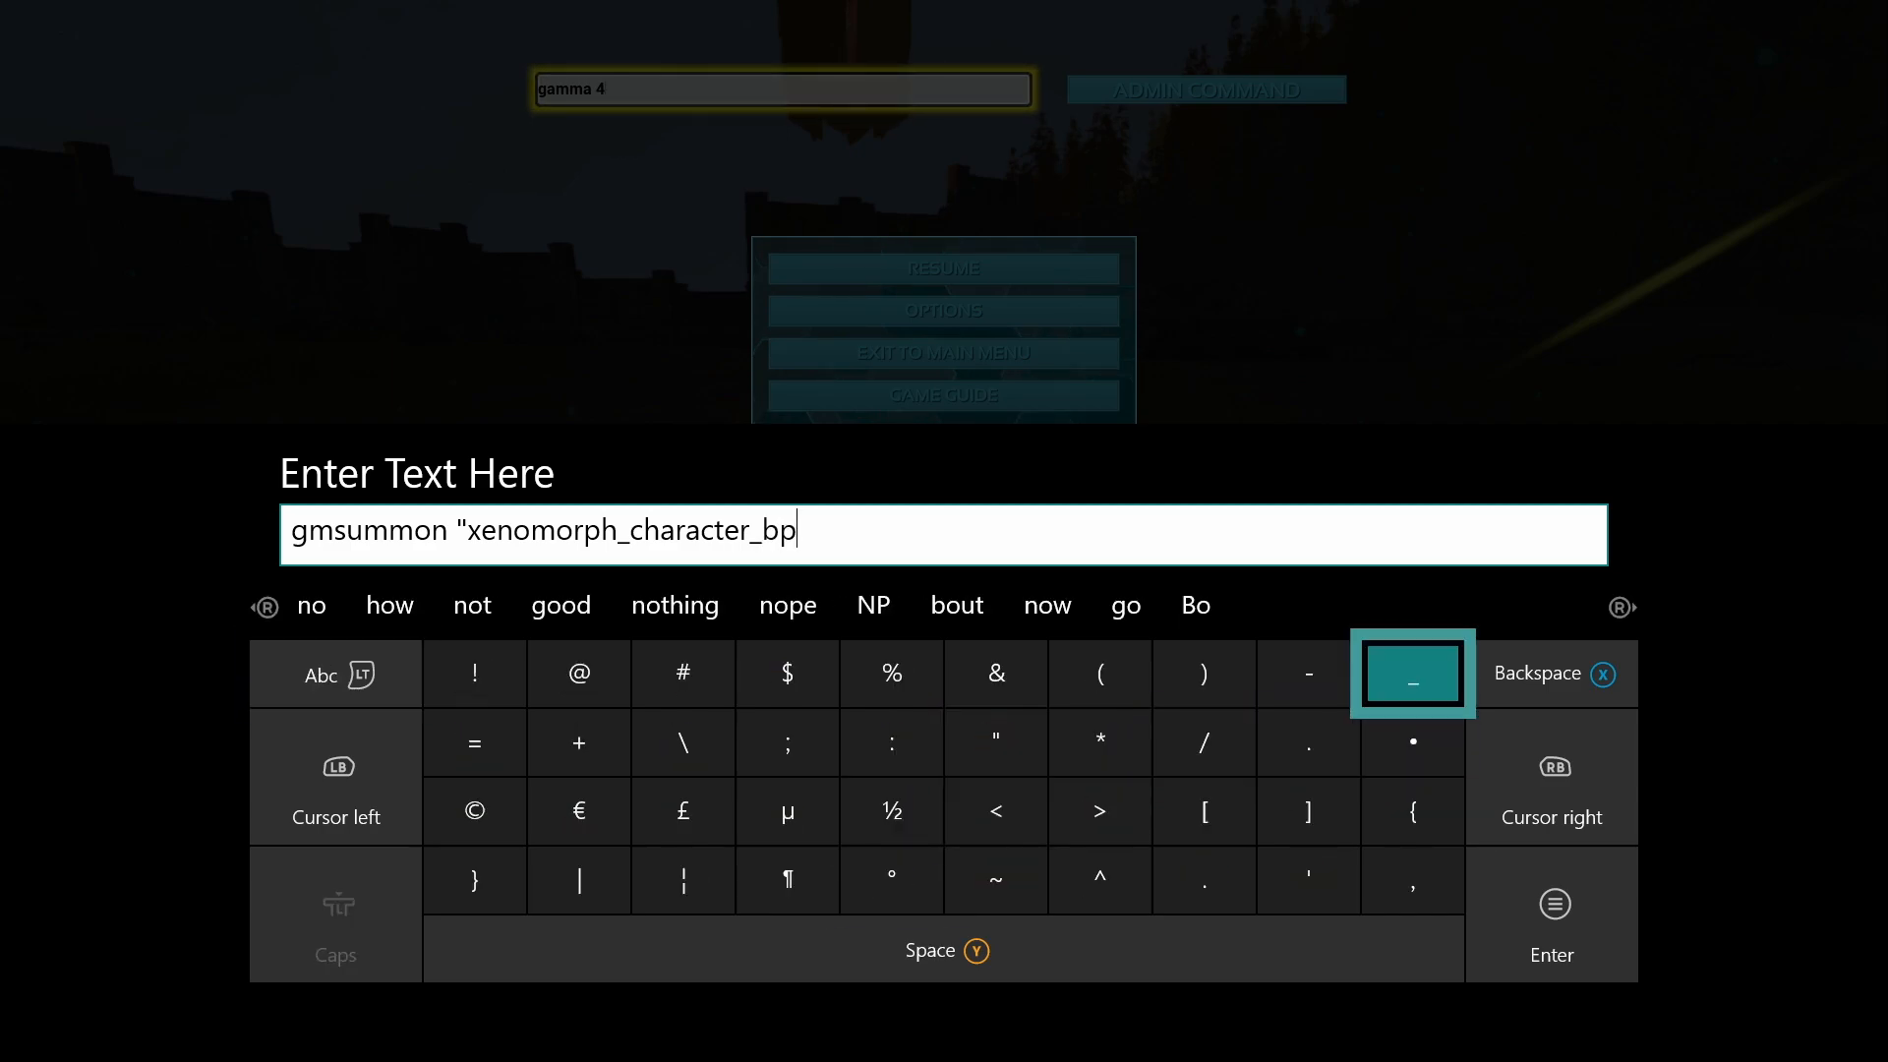
left_click(996, 880)
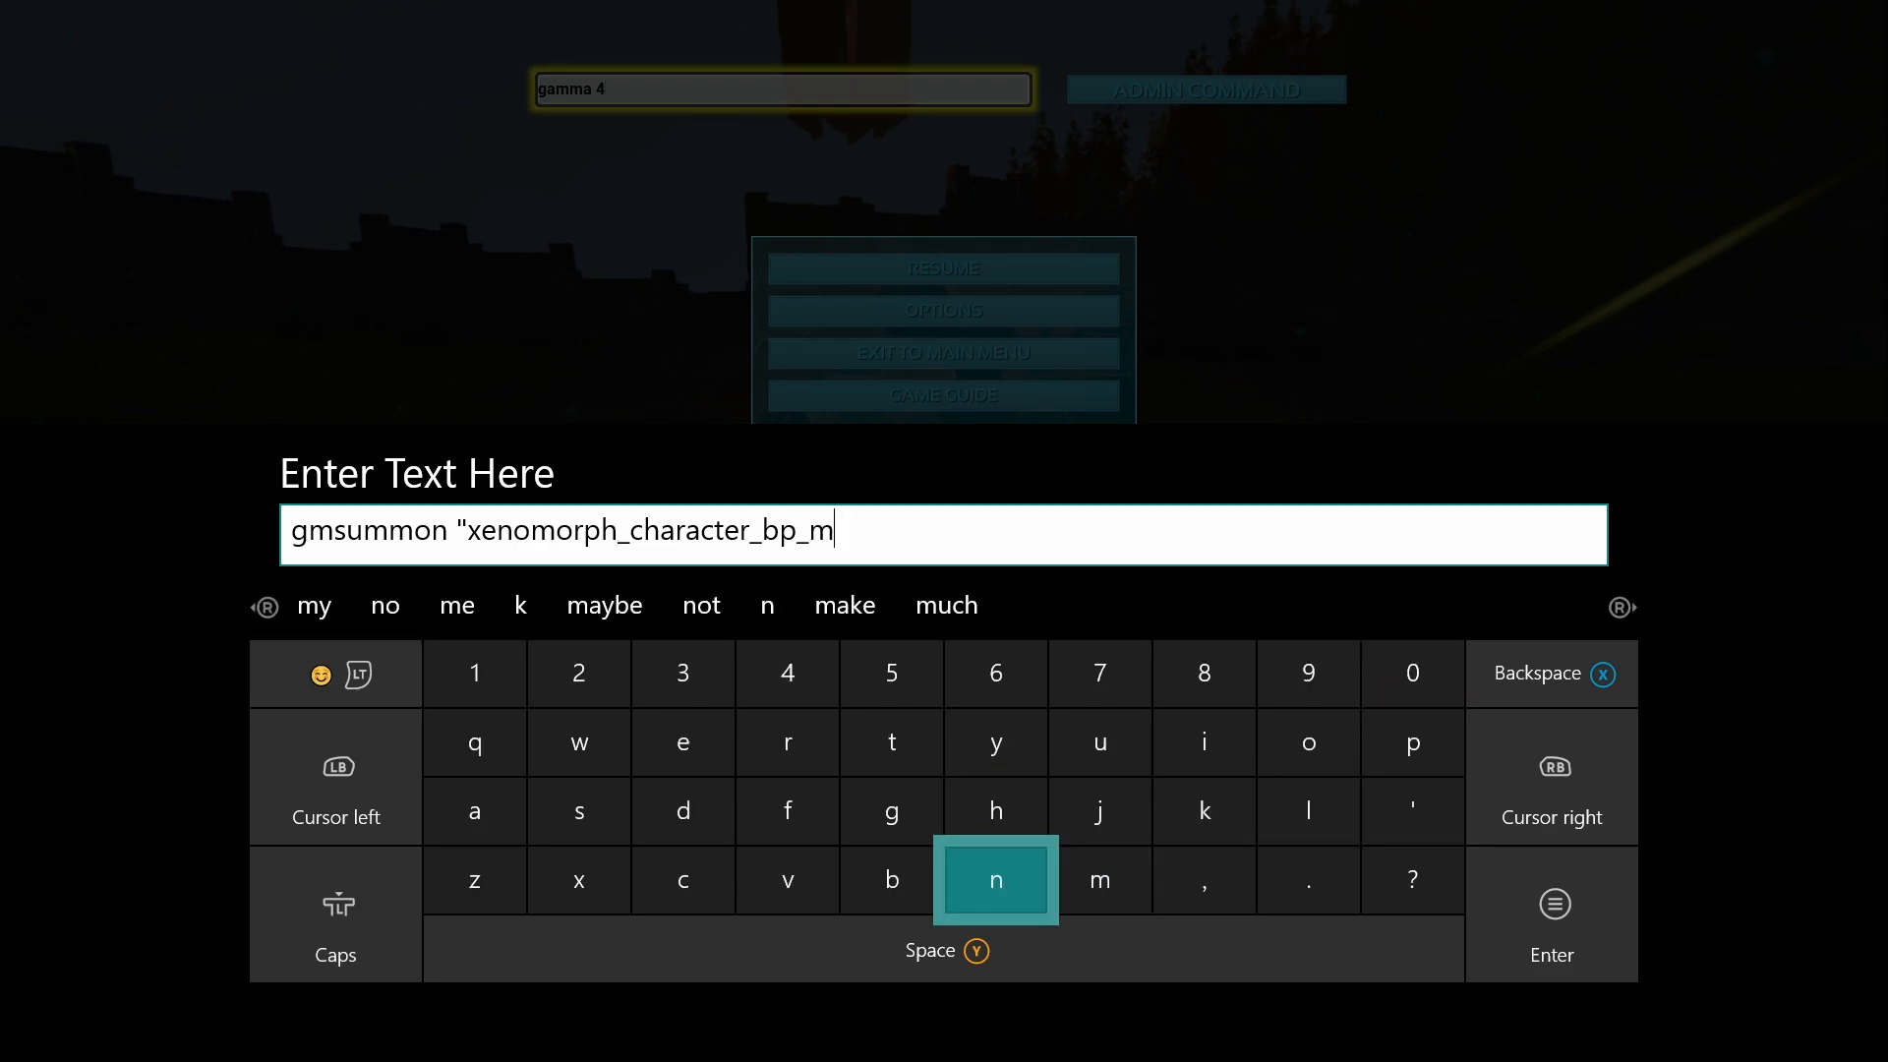
left_click(473, 810)
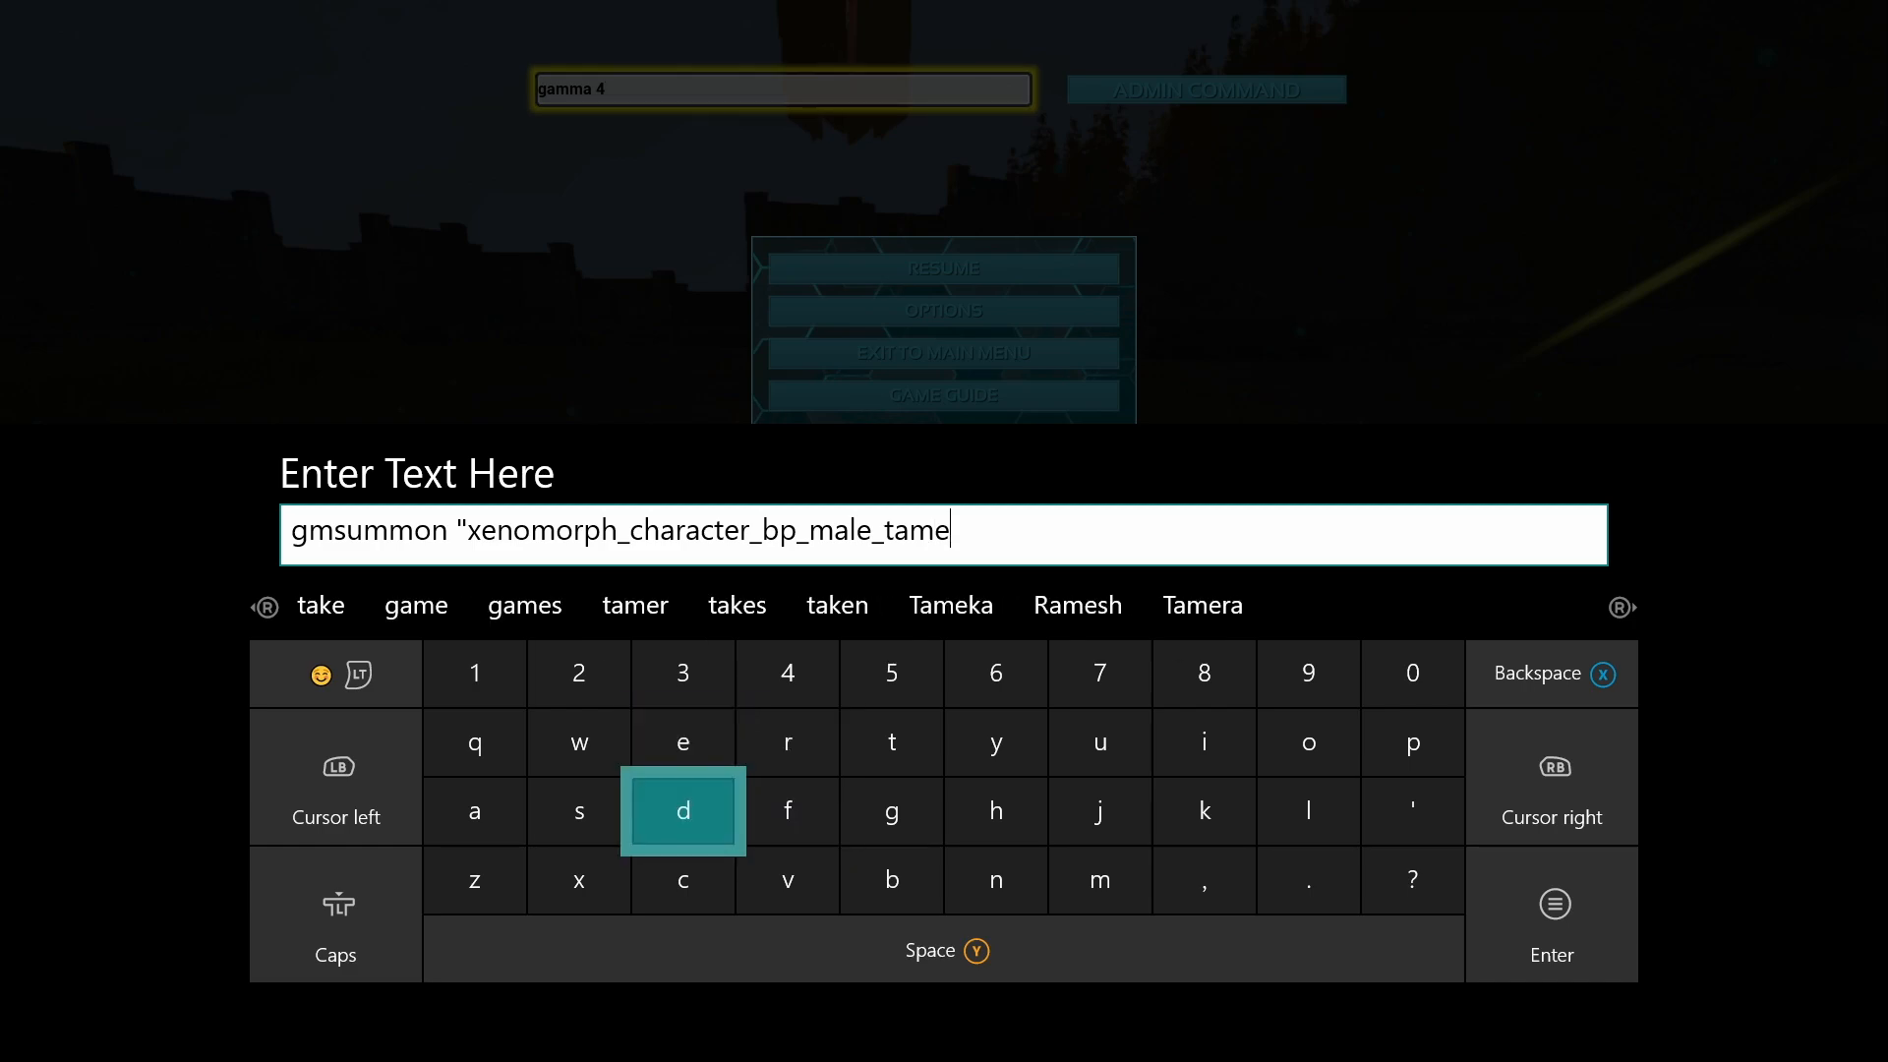
left_click(682, 811)
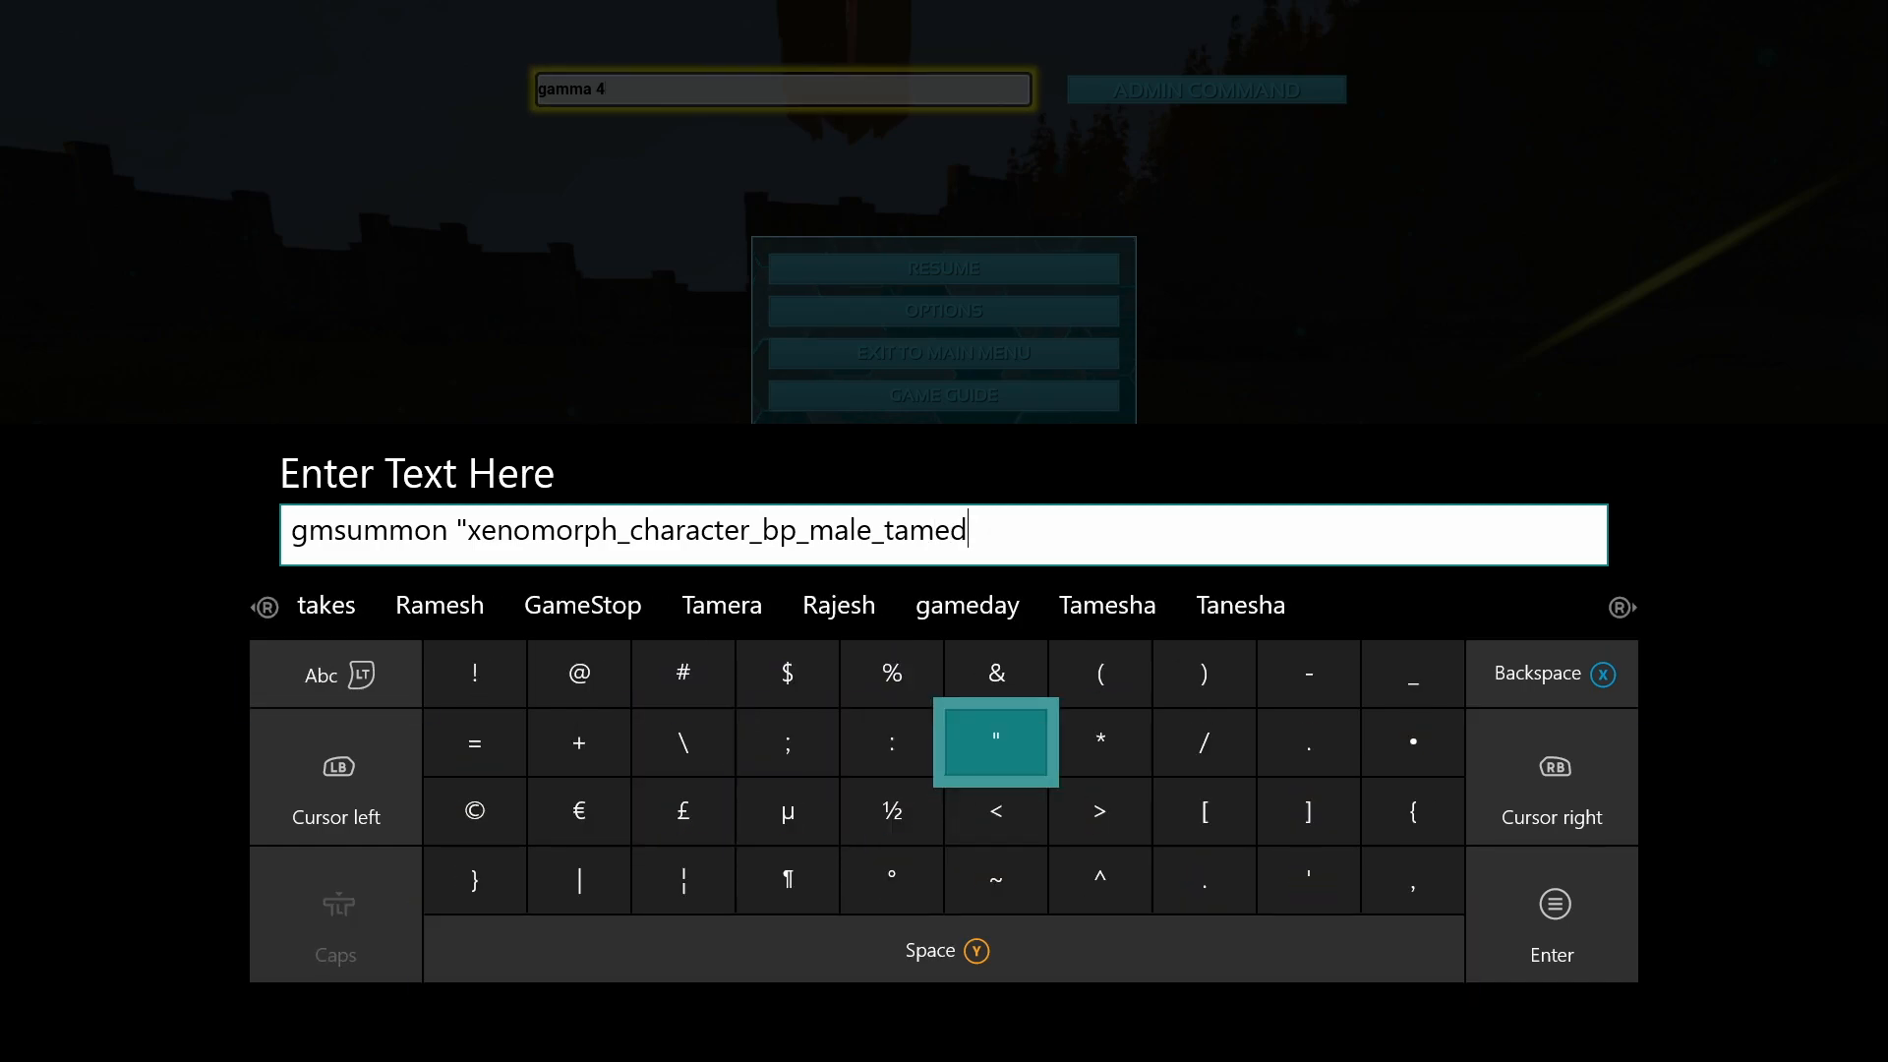
mouse_move(1307, 673)
type("_c\" 1")
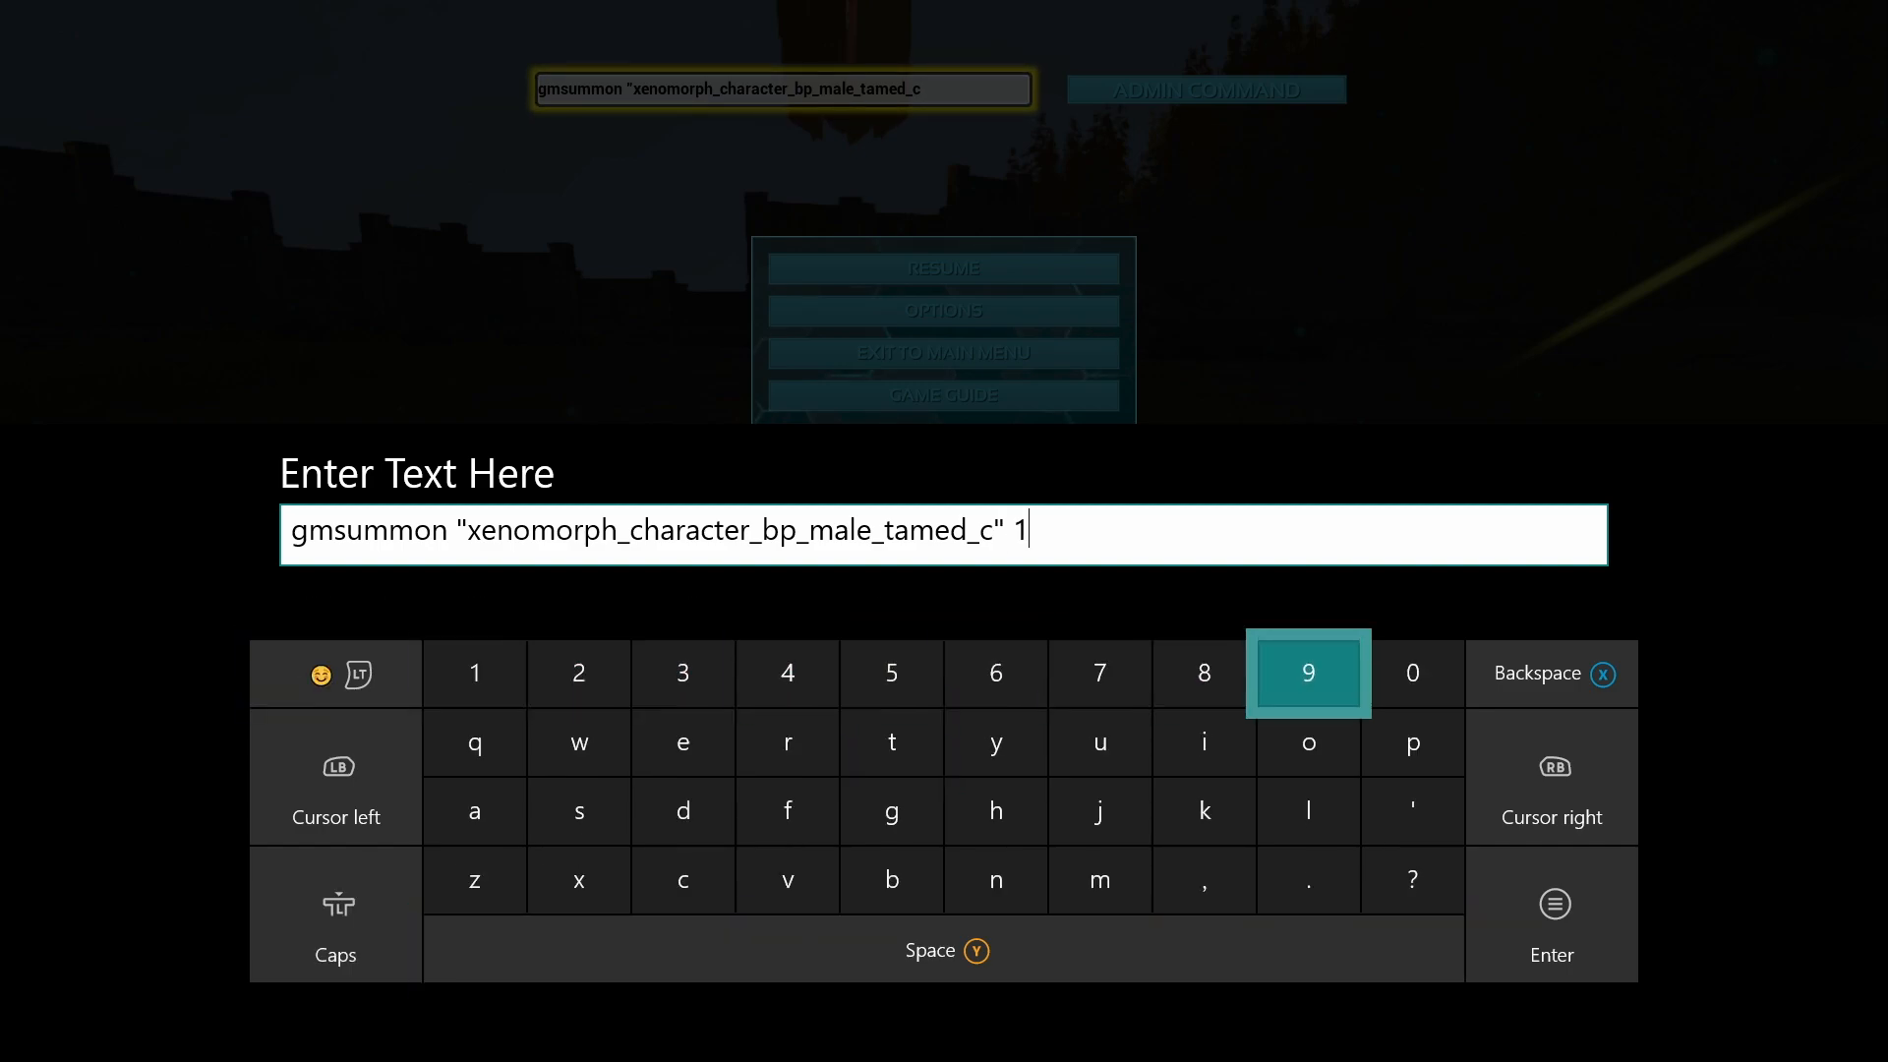
Step: Complete the command with _c" and level 10000000, then close the keyboard
left_click(1411, 672)
type("0000000")
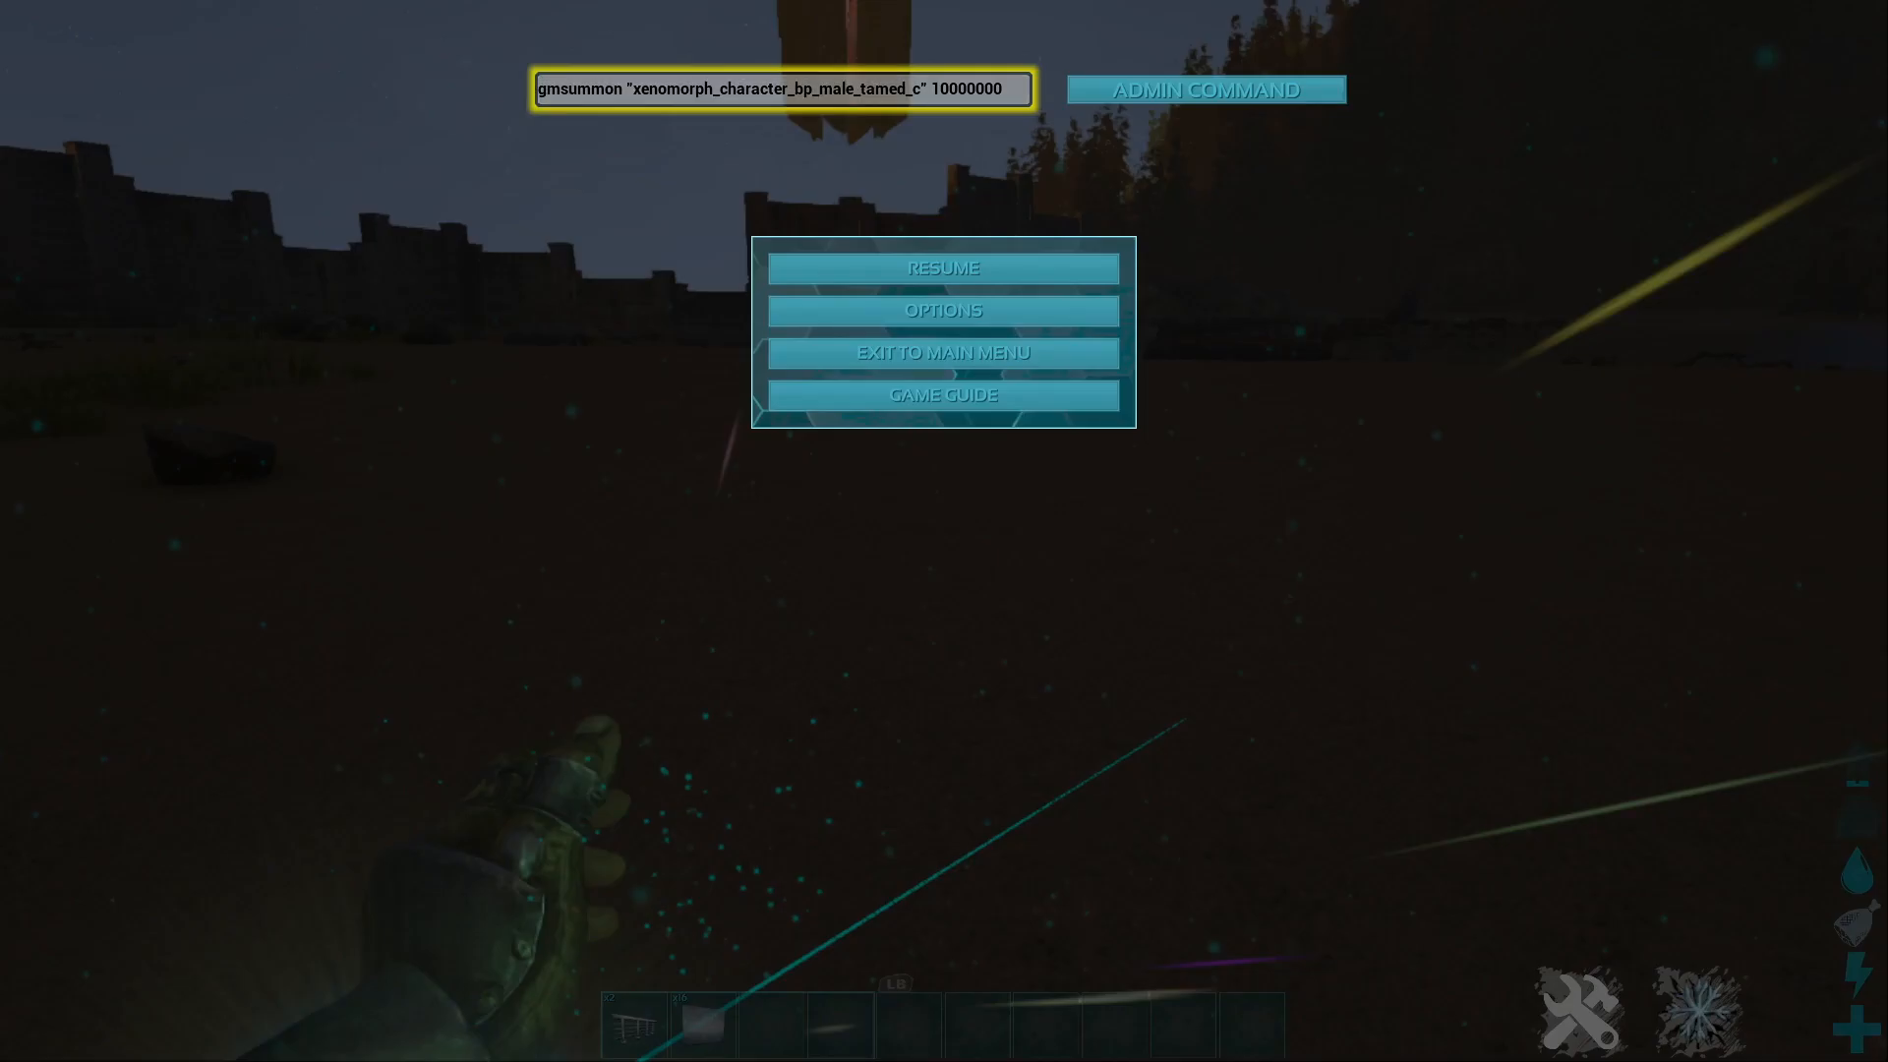
Step: Run the summon command to spawn the Reaper King and accept its naming prompt
left_click(1204, 89)
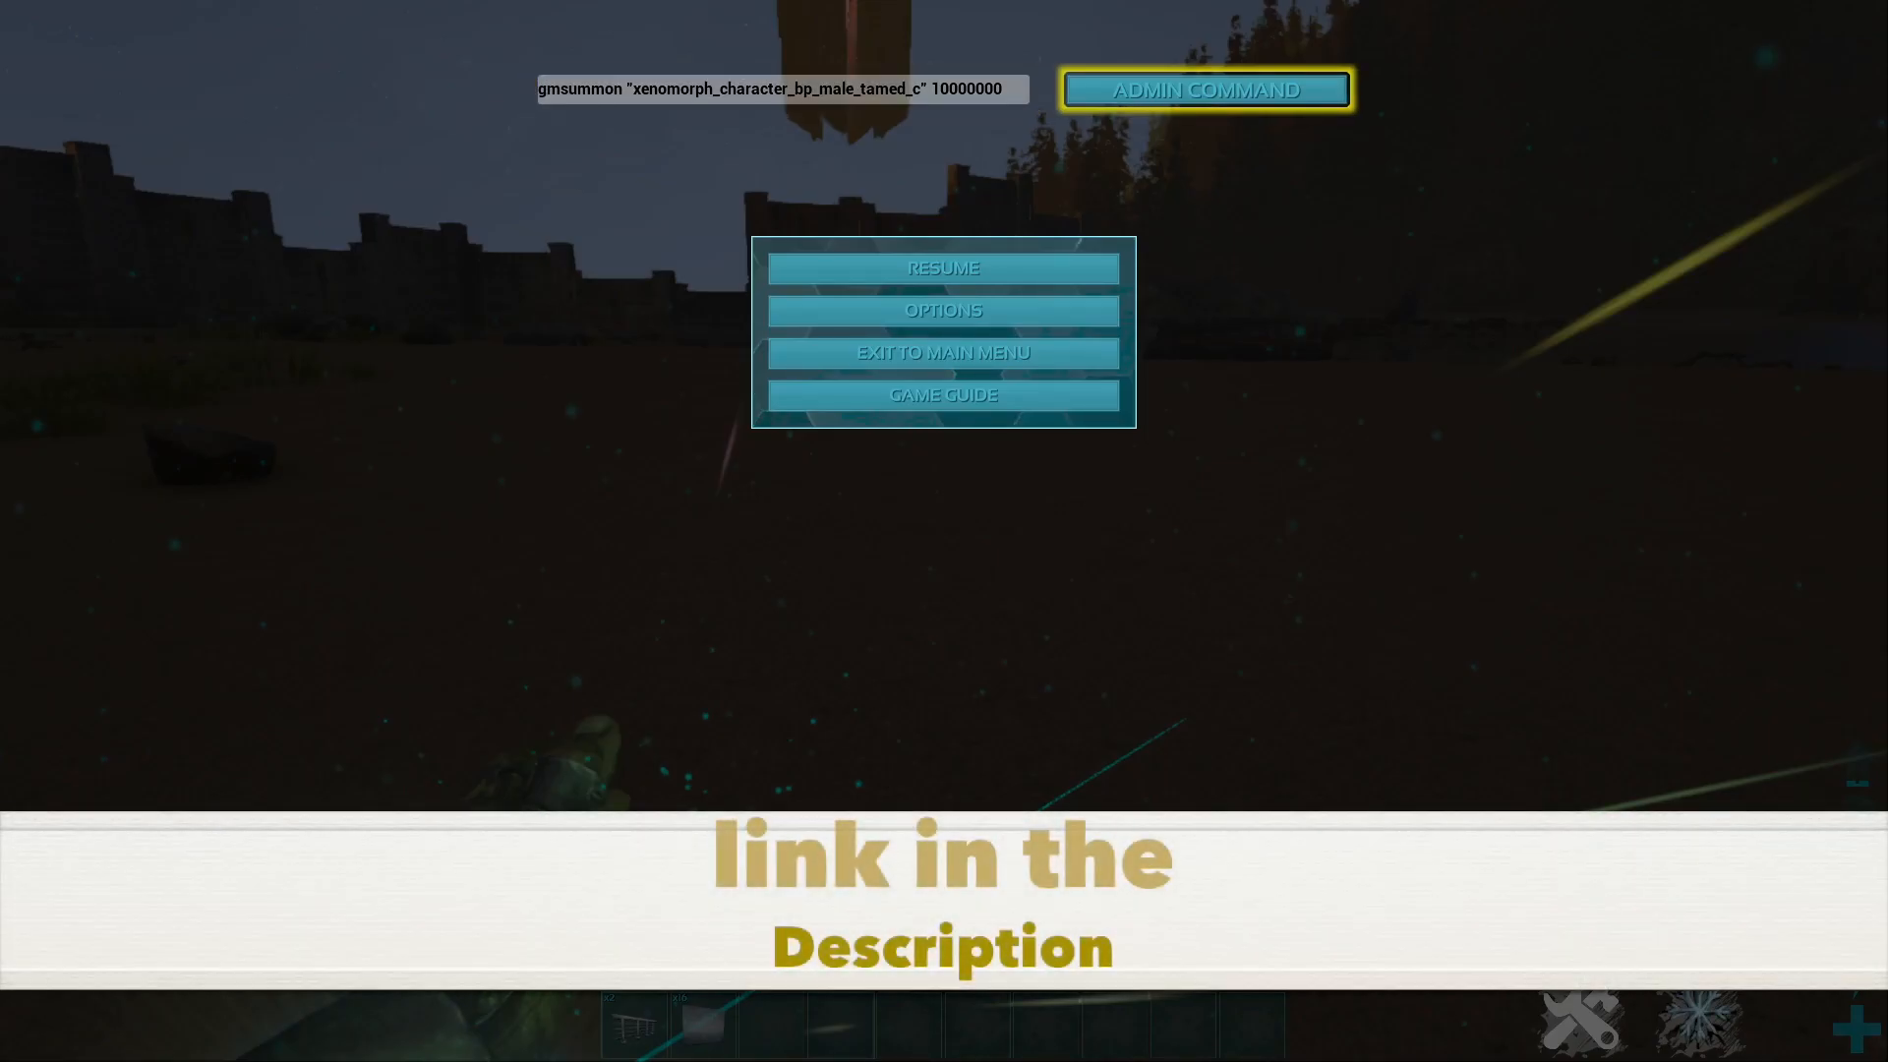
left_click(1204, 89)
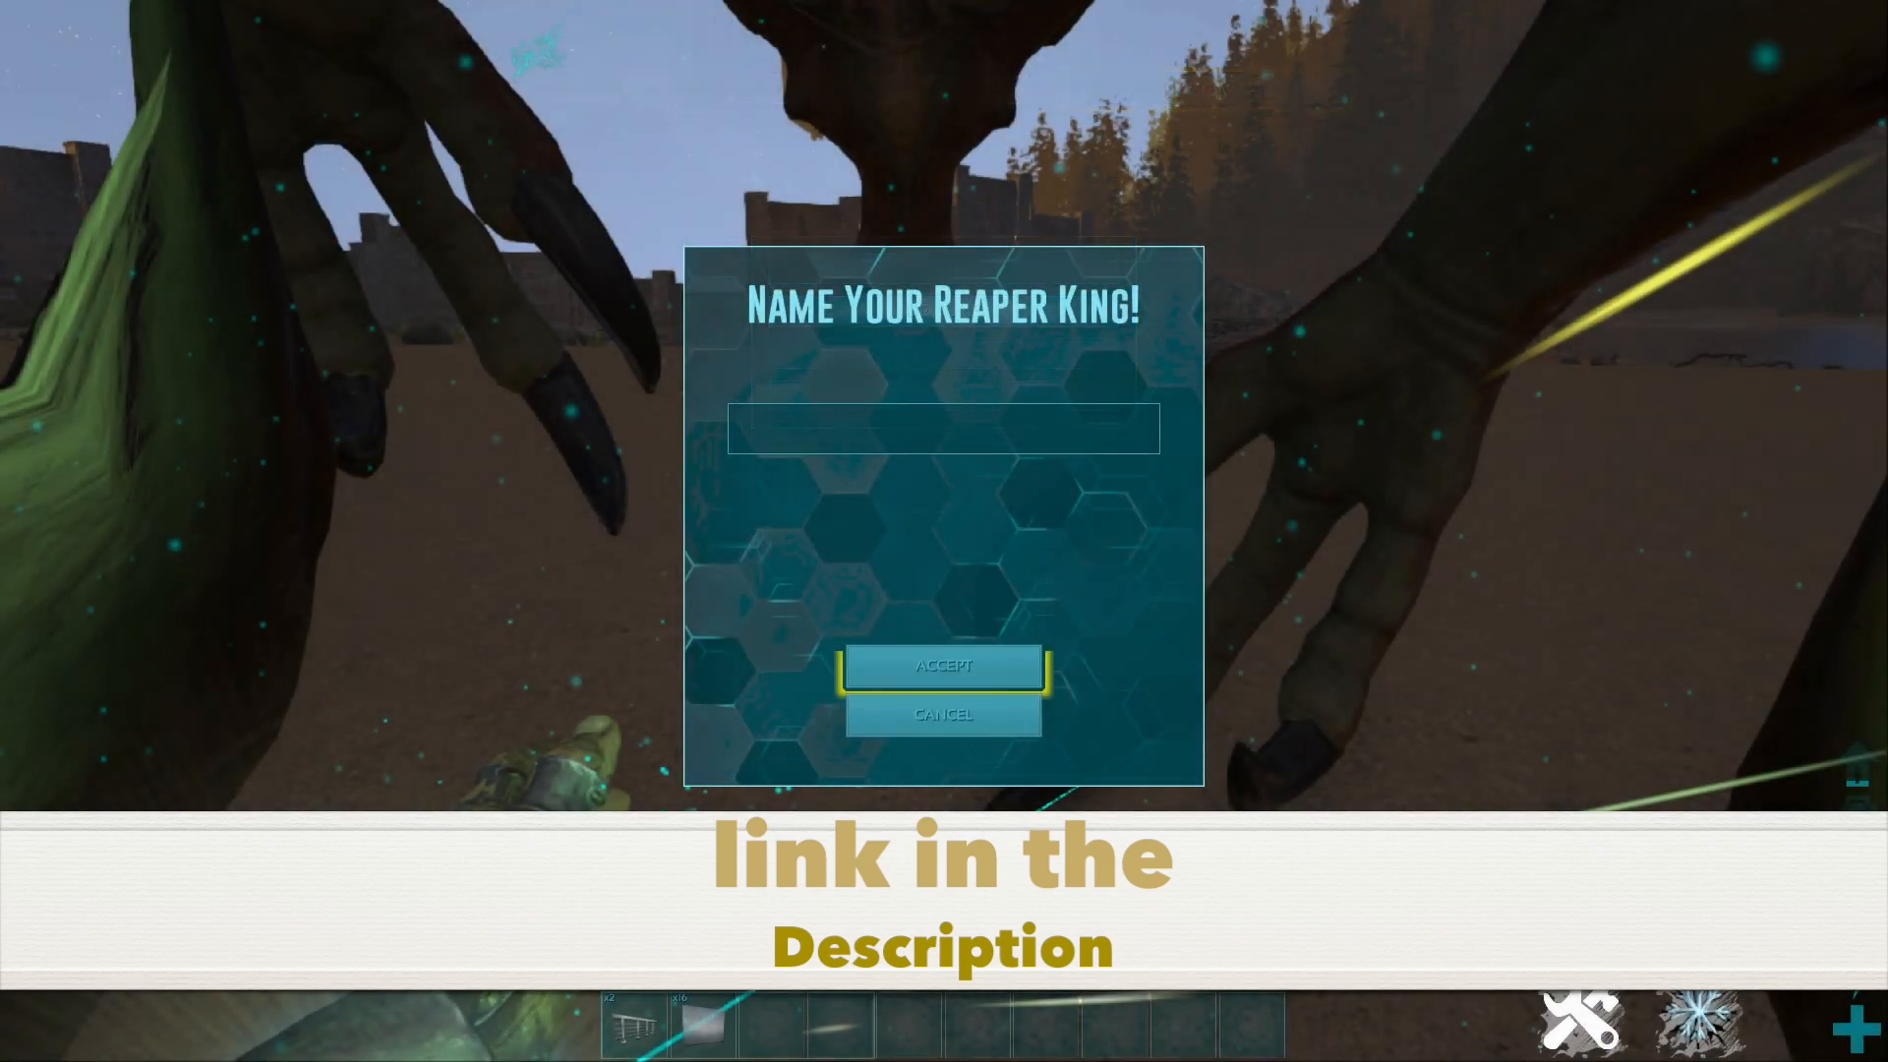
left_click(943, 666)
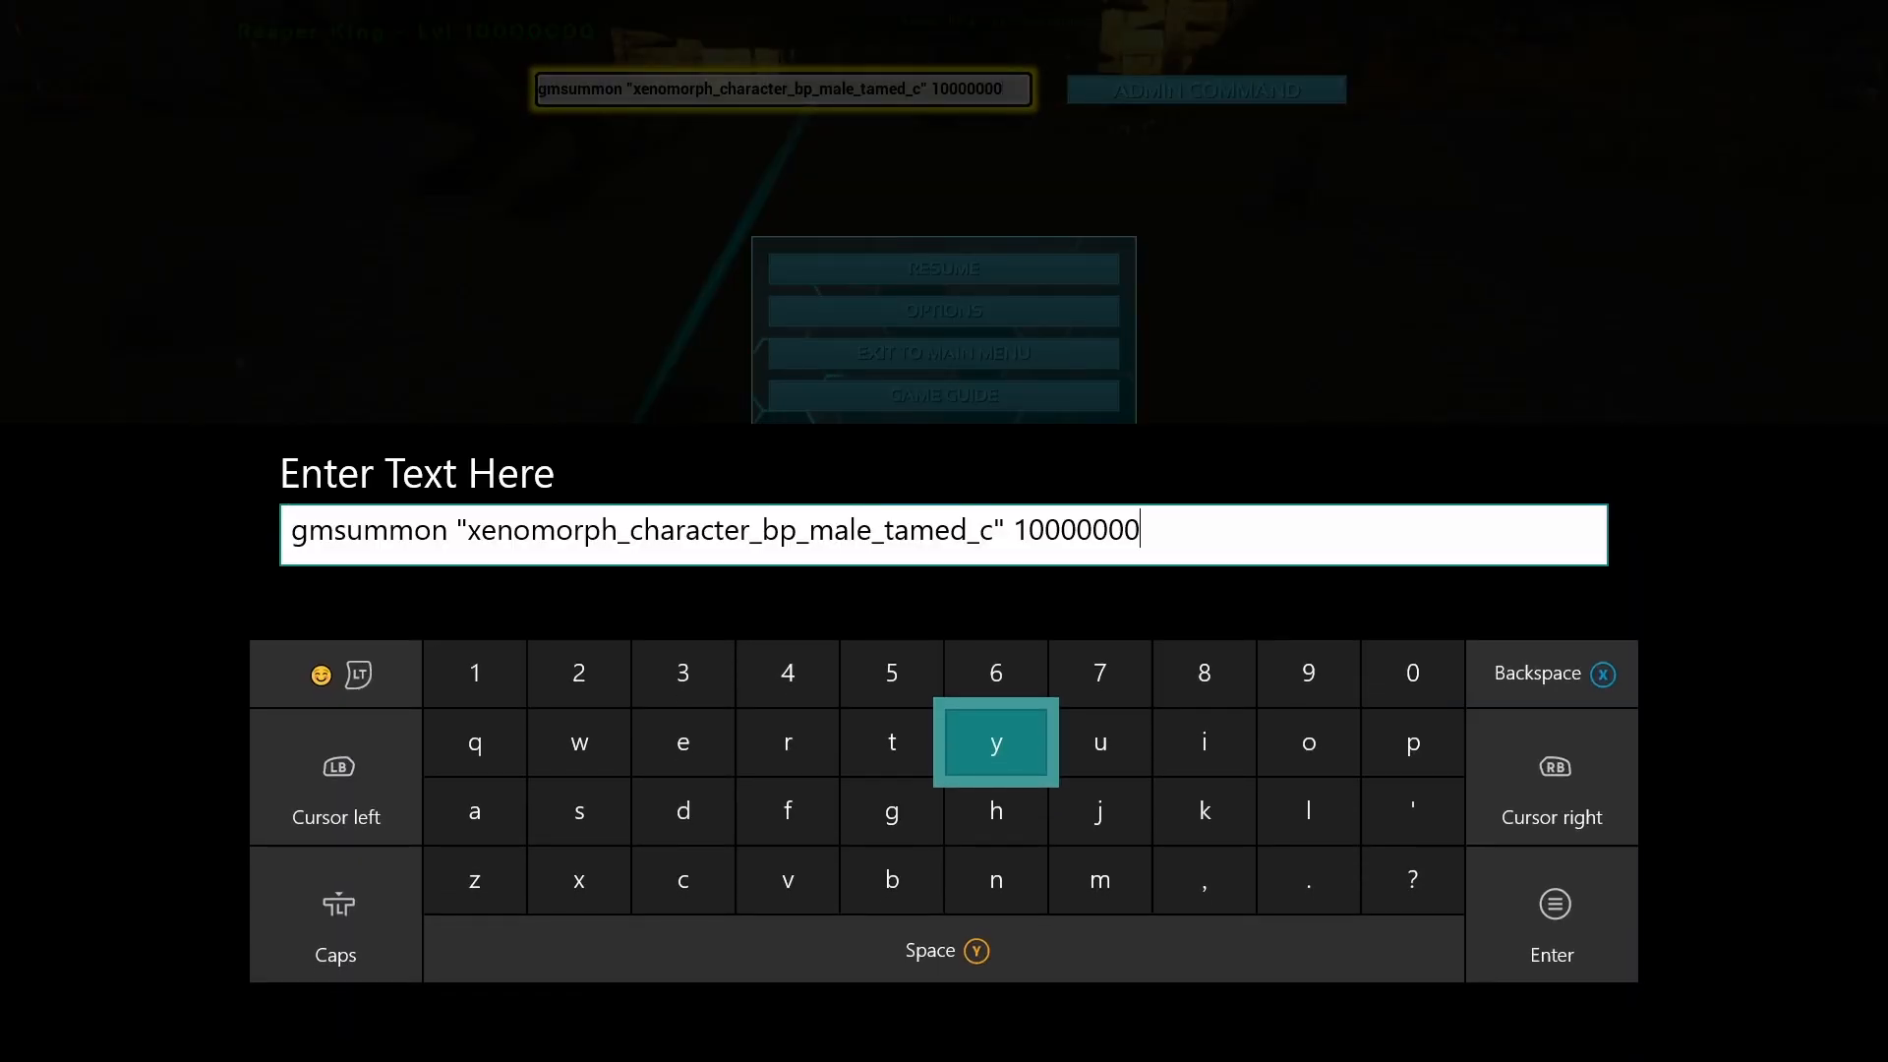
Step: Edit the command to 'summontamed xenomorph_character_bp_male_tamed_c', removing gm, quotes and level
left_click(1551, 672)
type("t")
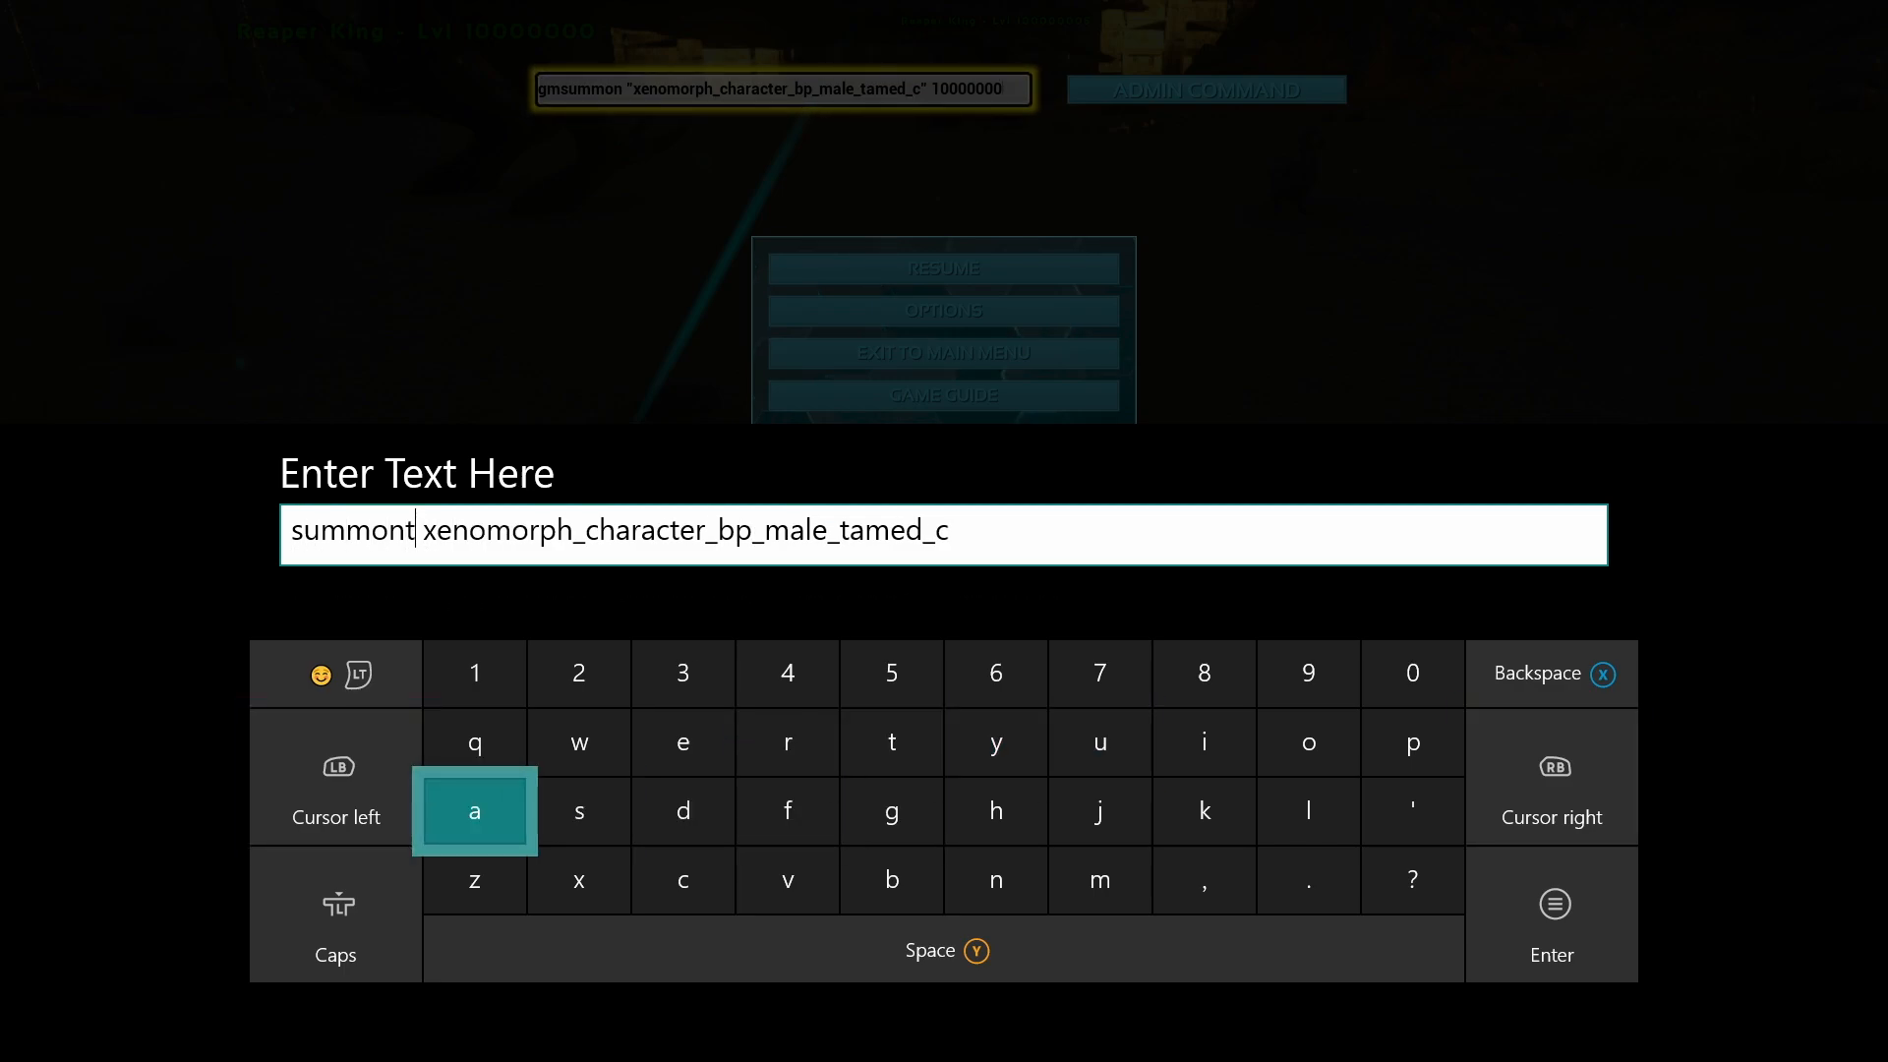
left_click(890, 741)
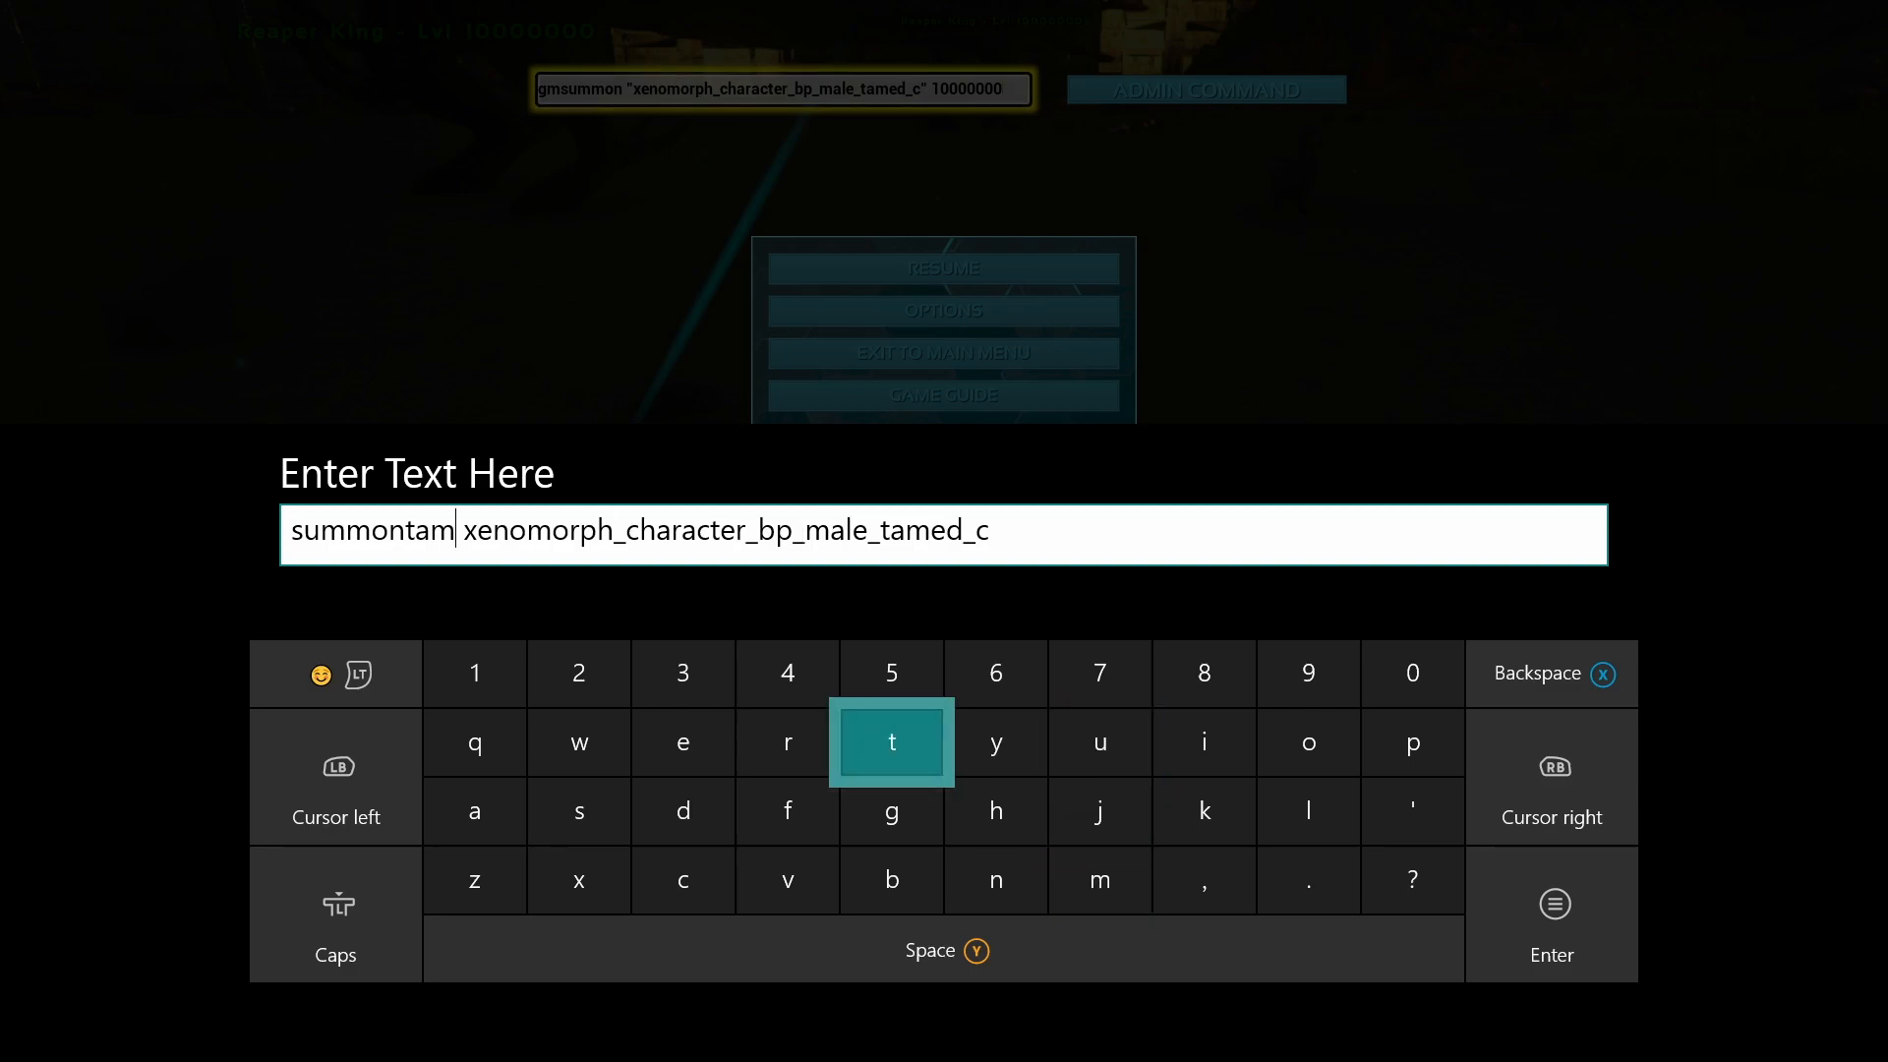
left_click(682, 811)
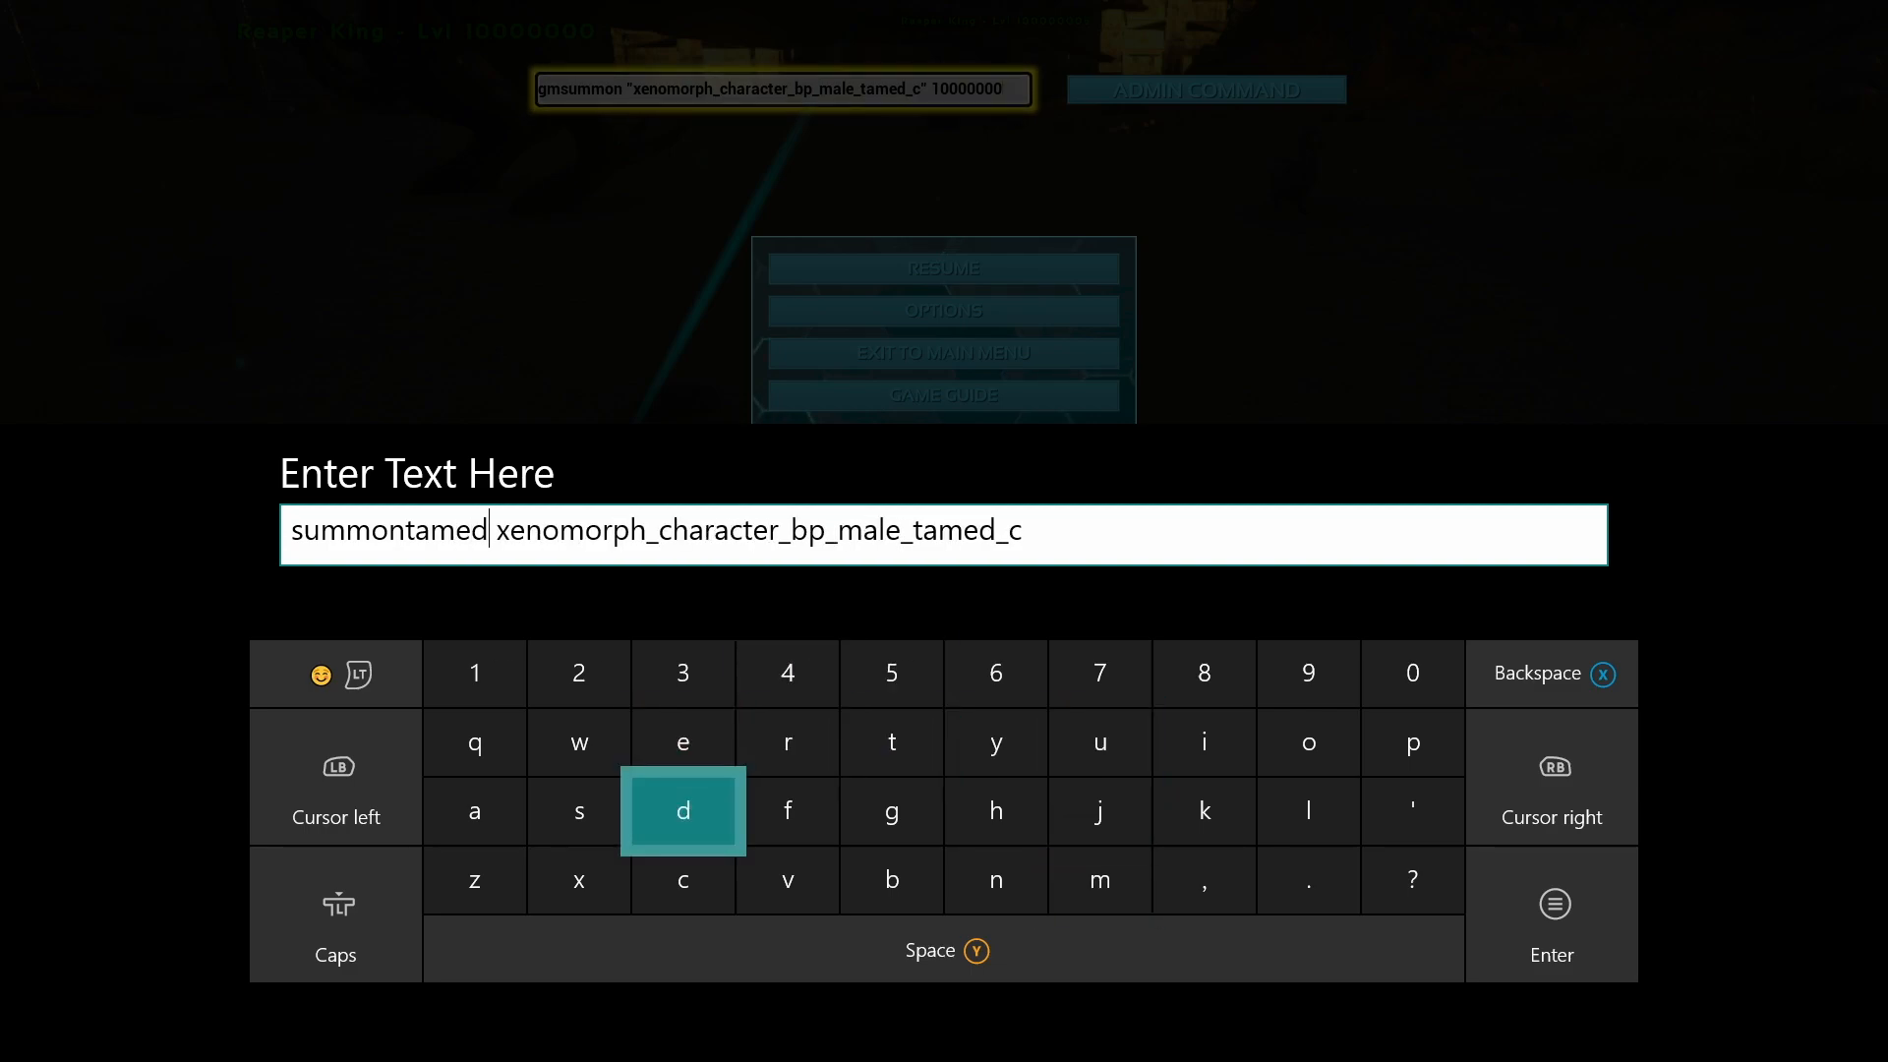